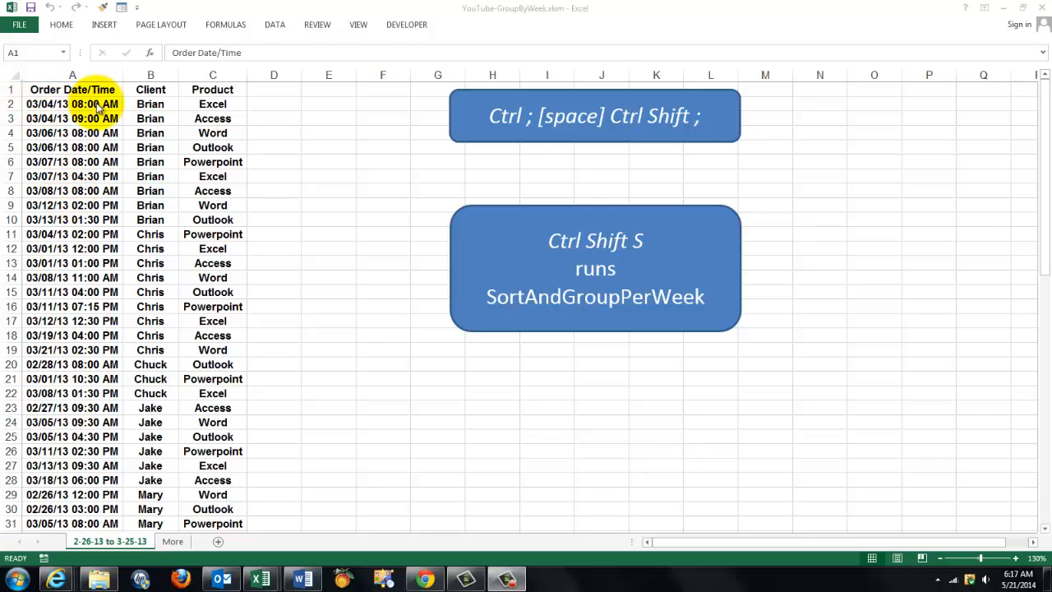
pyautogui.moveTo(185, 105)
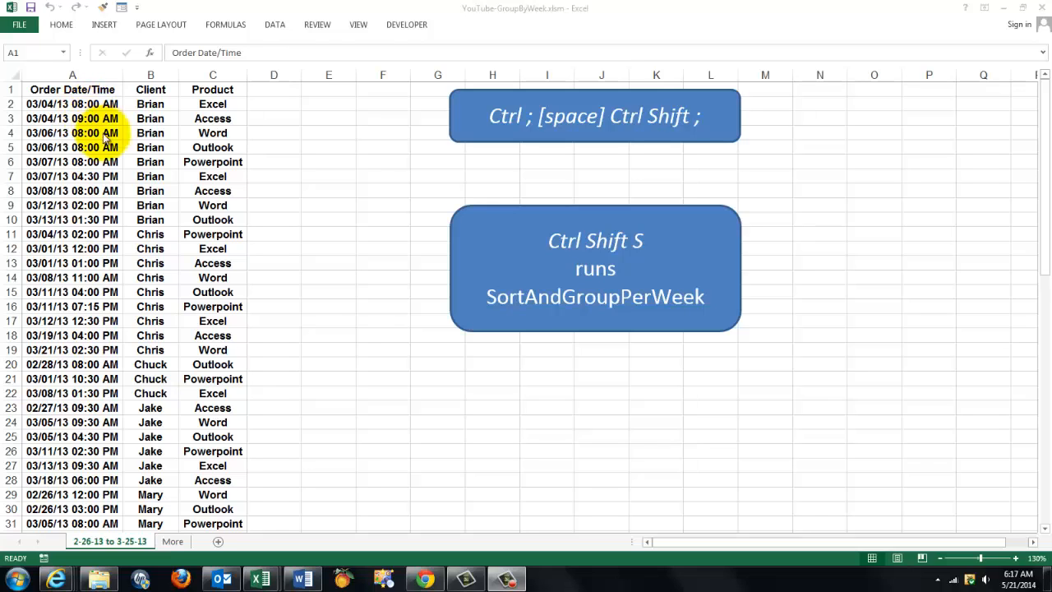
pyautogui.moveTo(472, 316)
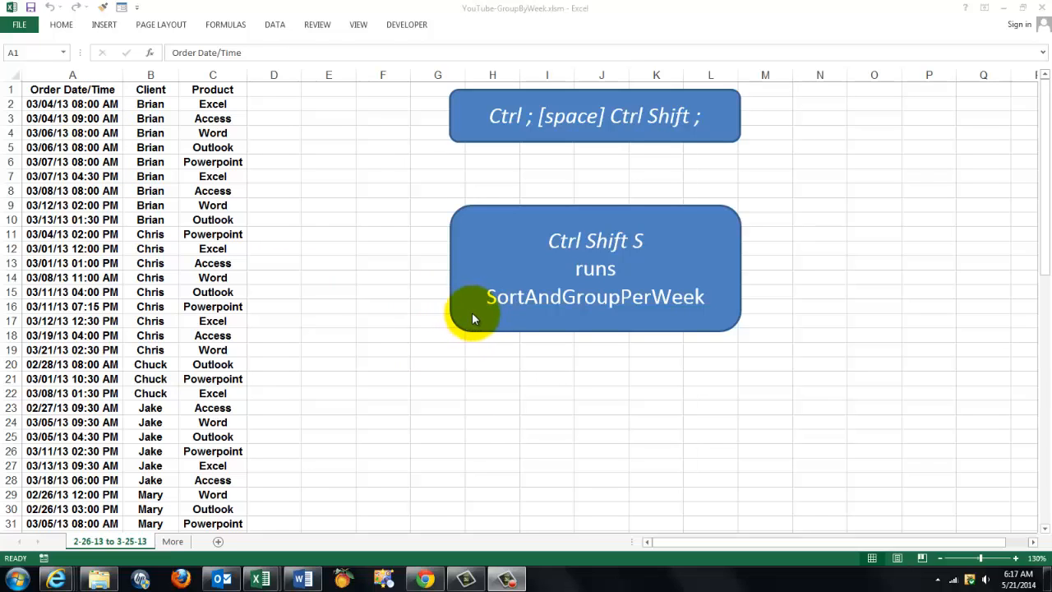
pyautogui.moveTo(501, 302)
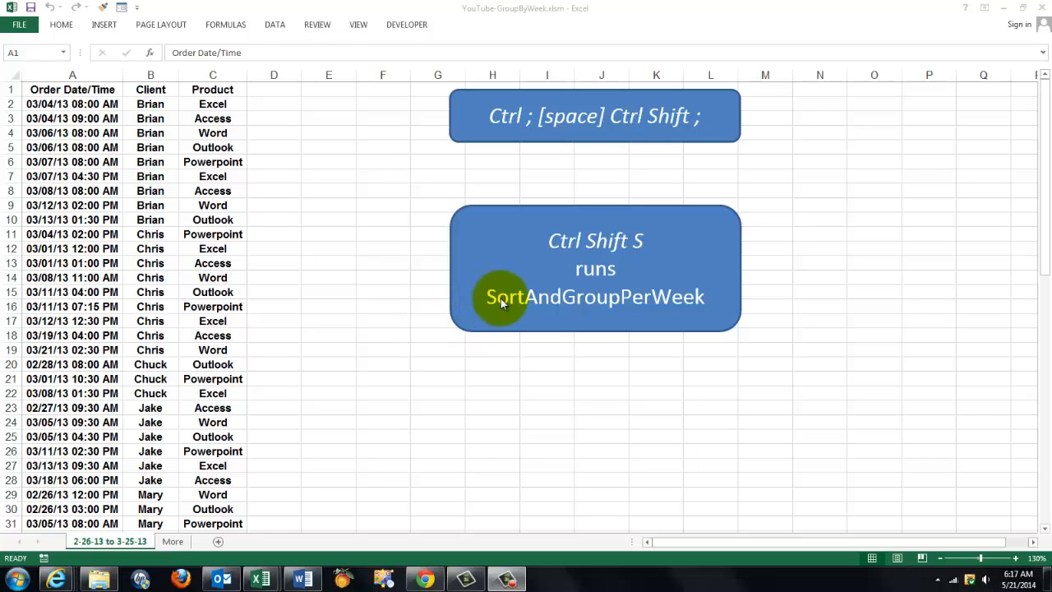
pyautogui.moveTo(475, 298)
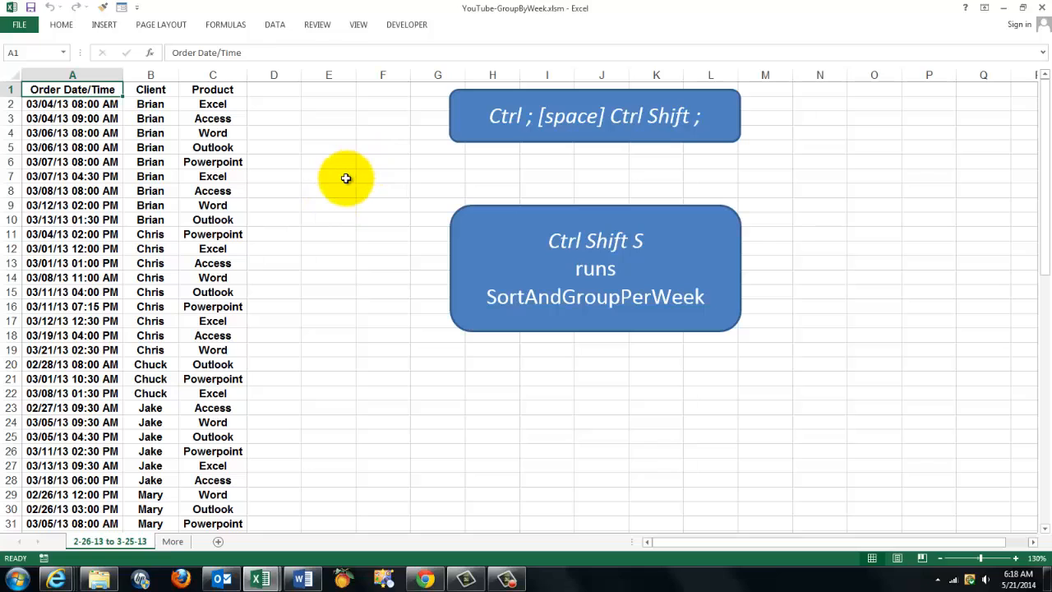
# Run the macro with Ctrl+Shift+S, accepting start date 2/26/13 and end date 3/21/13.
pyautogui.press('ctrl+shift+s')
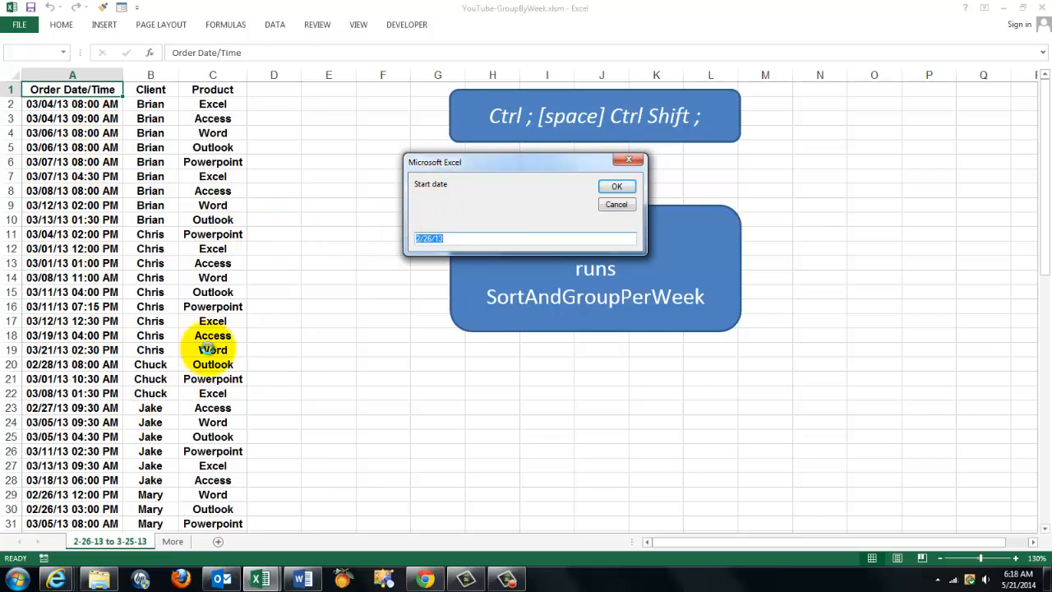
pyautogui.moveTo(390, 238)
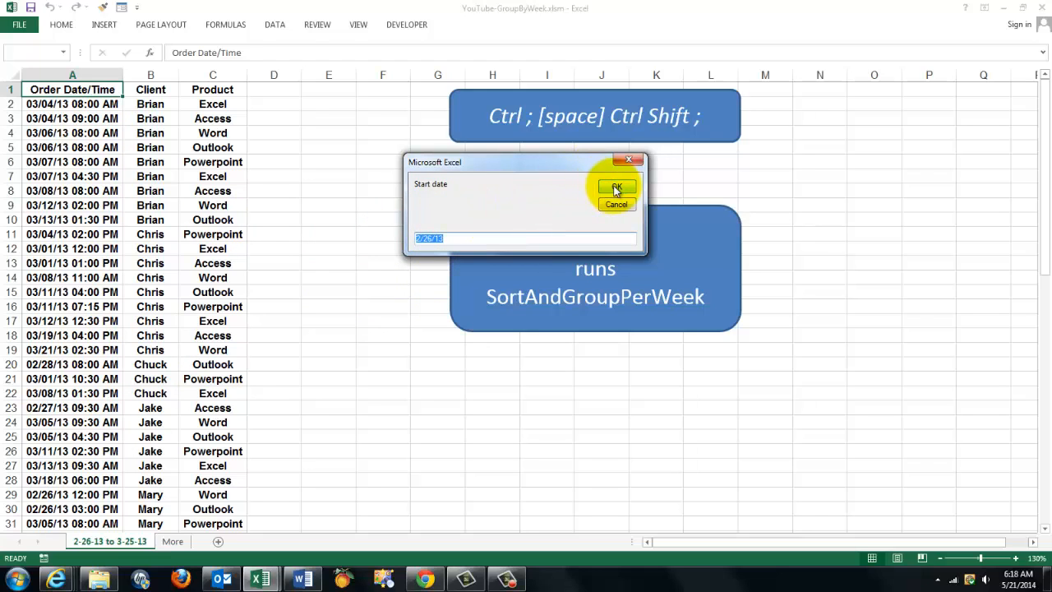
pyautogui.click(617, 185)
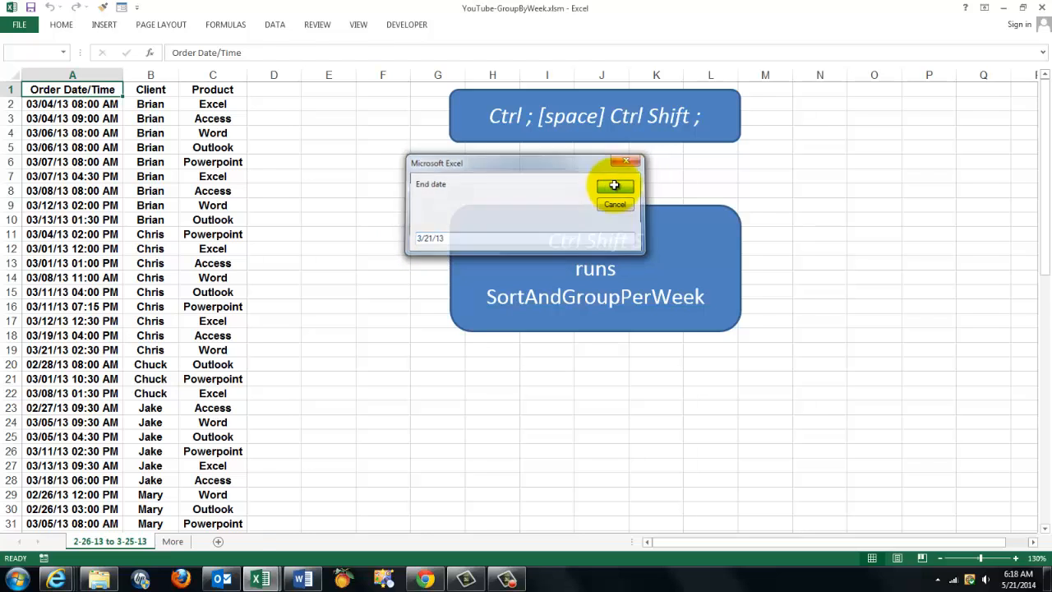
pyautogui.click(614, 185)
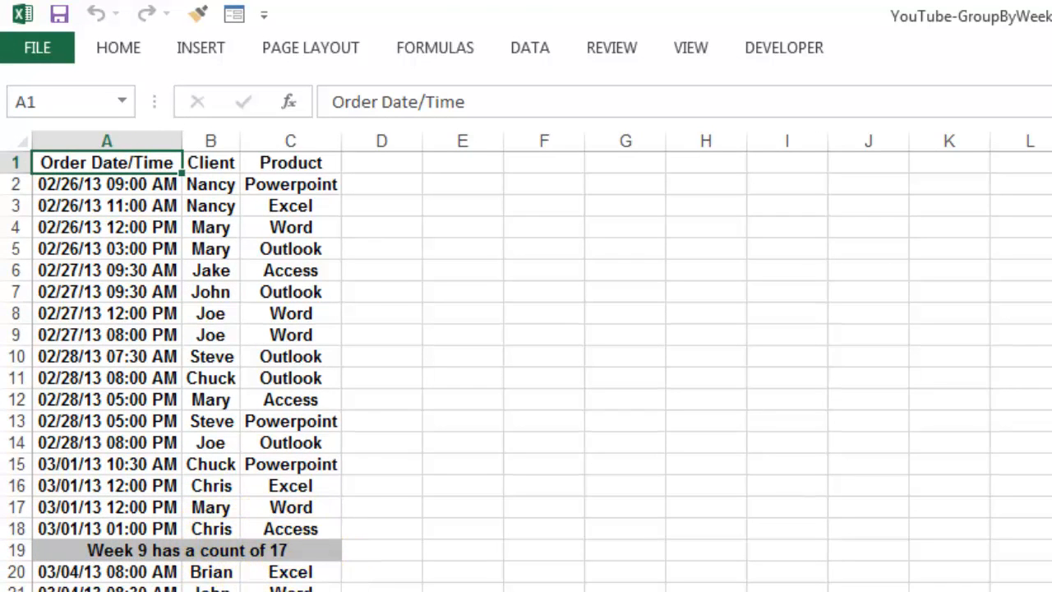
# Scroll through Sheet4's grouped results down to 'Week 12 has a count of 6'.
pyautogui.scroll(-3)
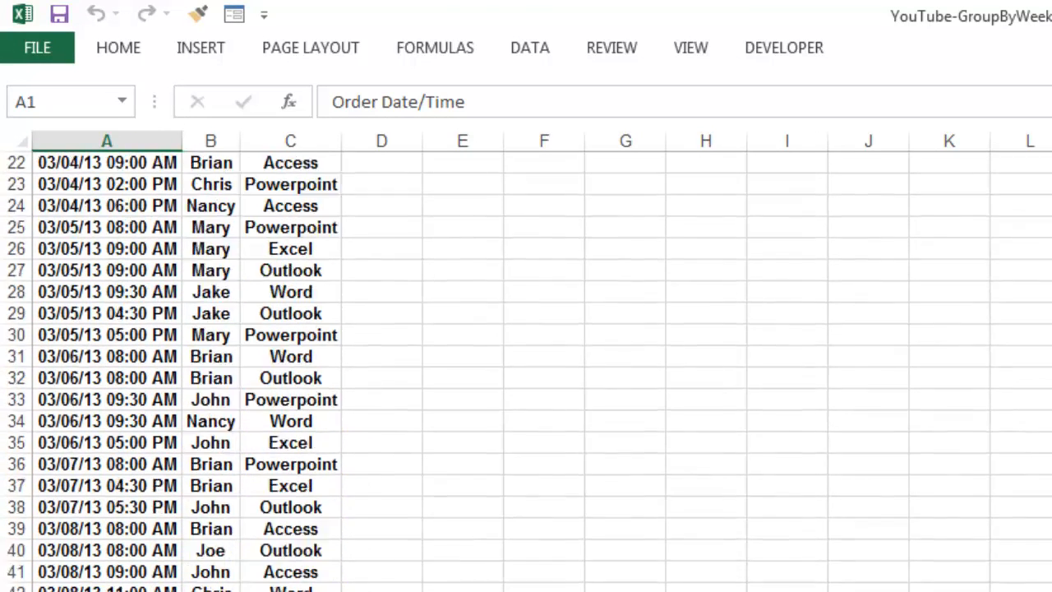
pyautogui.scroll(-3)
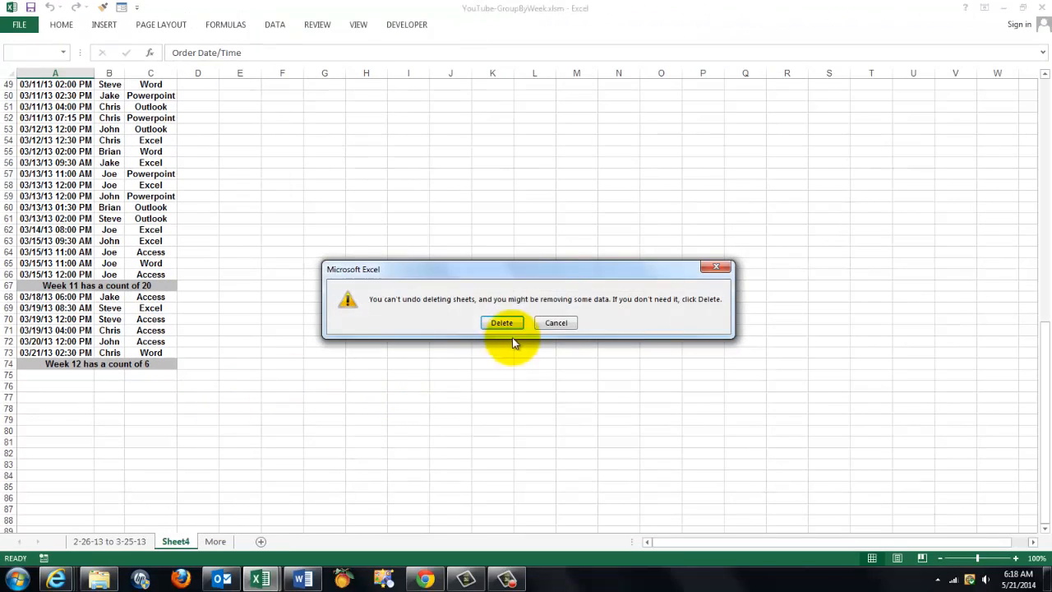
# Confirm deletion of the Sheet4 results sheet.
pyautogui.click(501, 322)
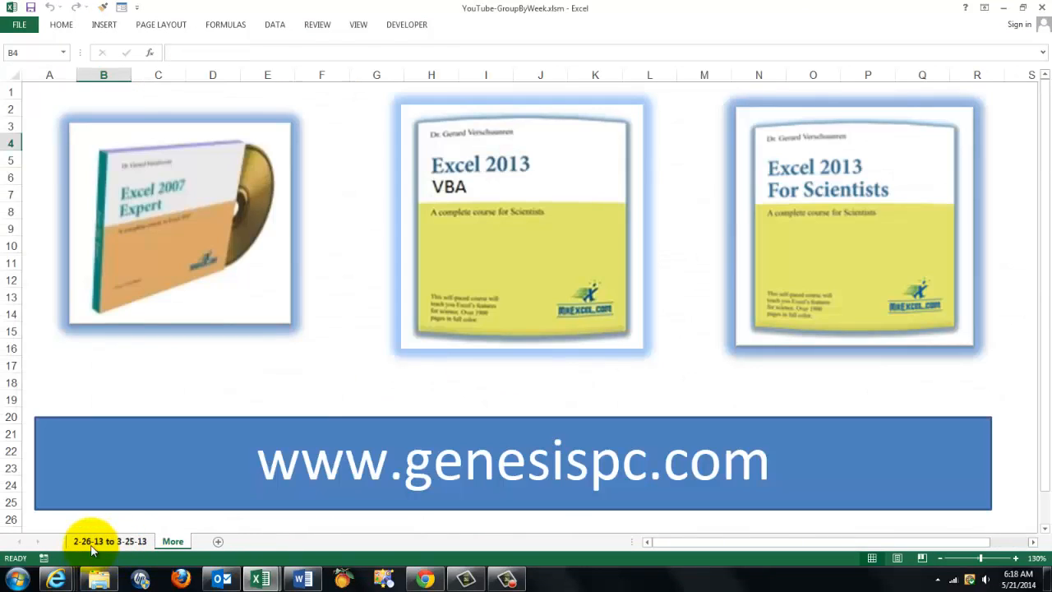
pyautogui.moveTo(360, 347)
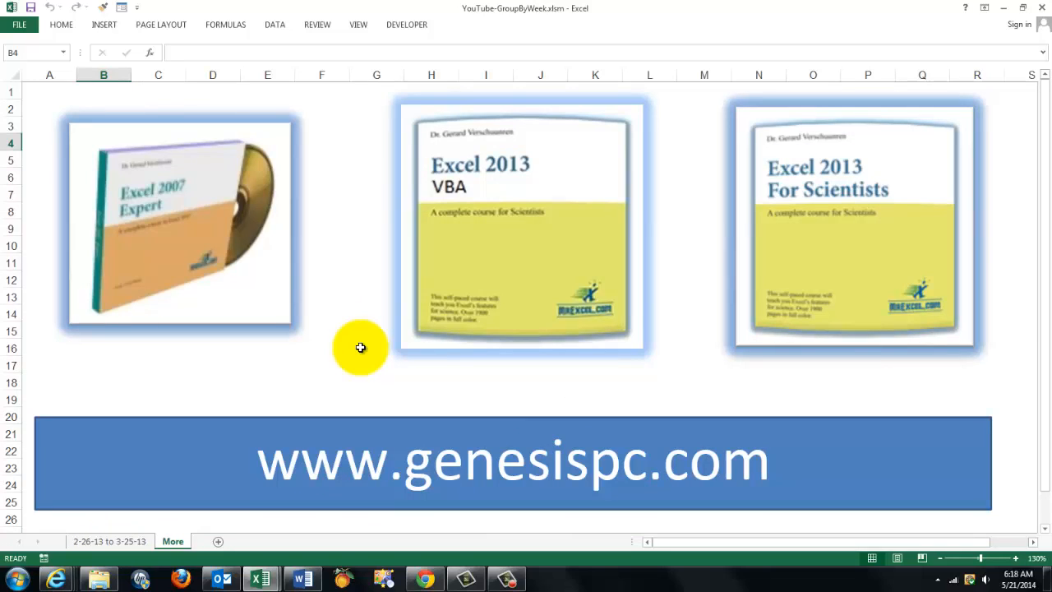
pyautogui.moveTo(234, 248)
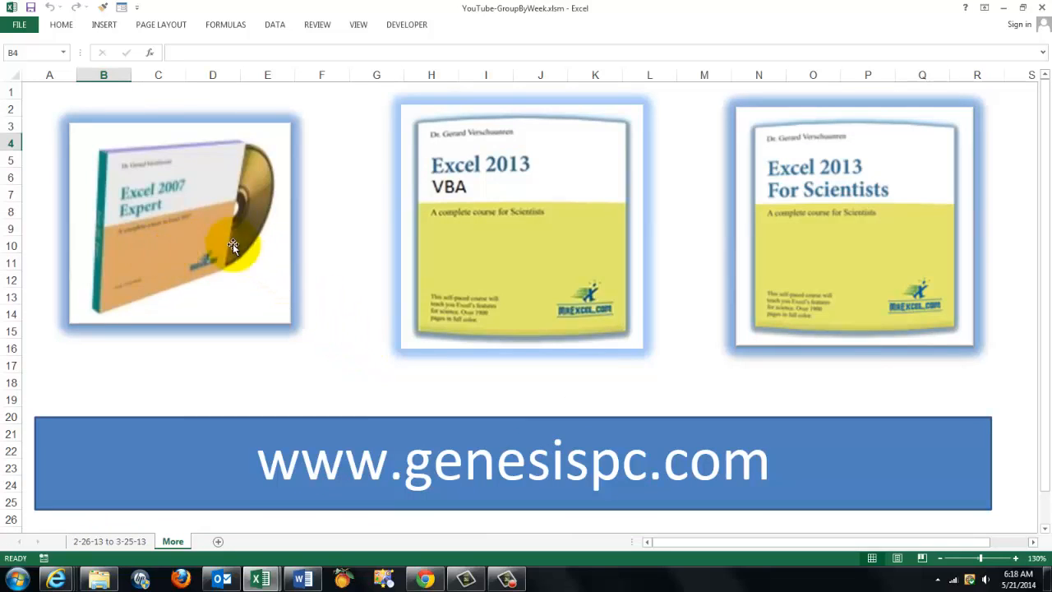
pyautogui.moveTo(457, 255)
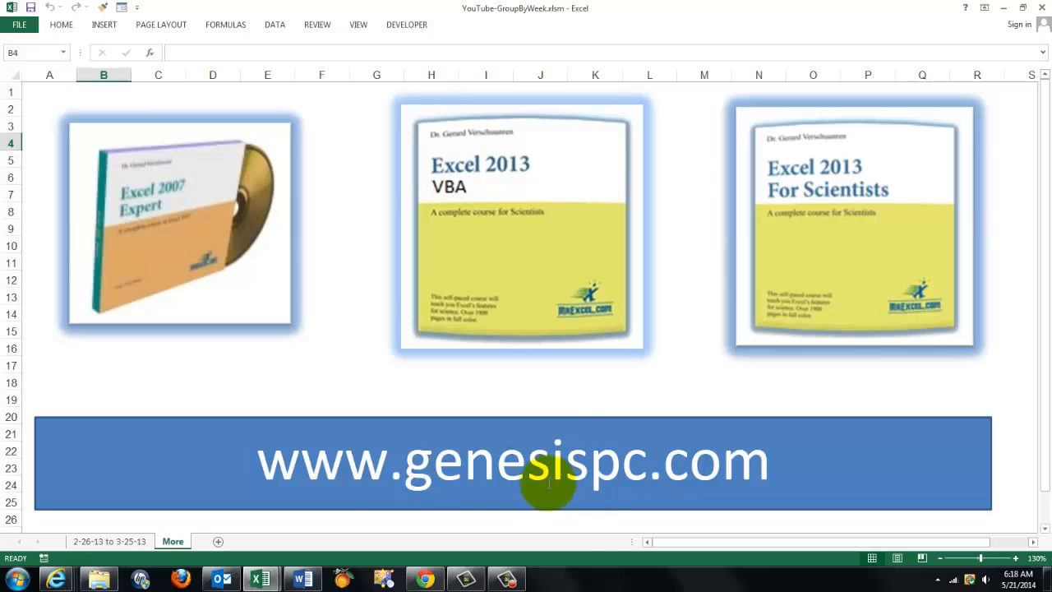
pyautogui.moveTo(388, 352)
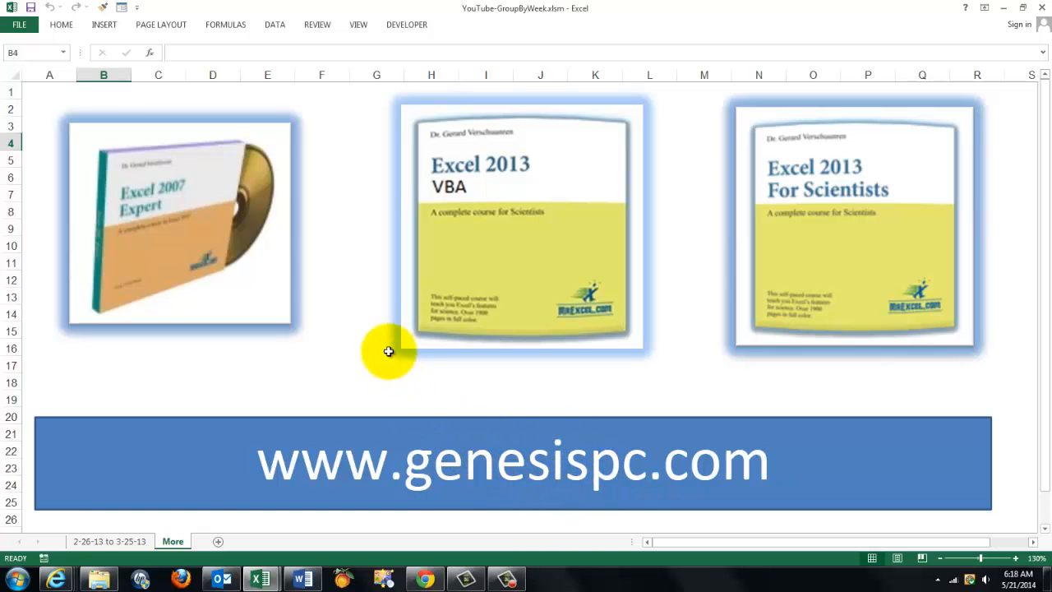
pyautogui.moveTo(382, 376)
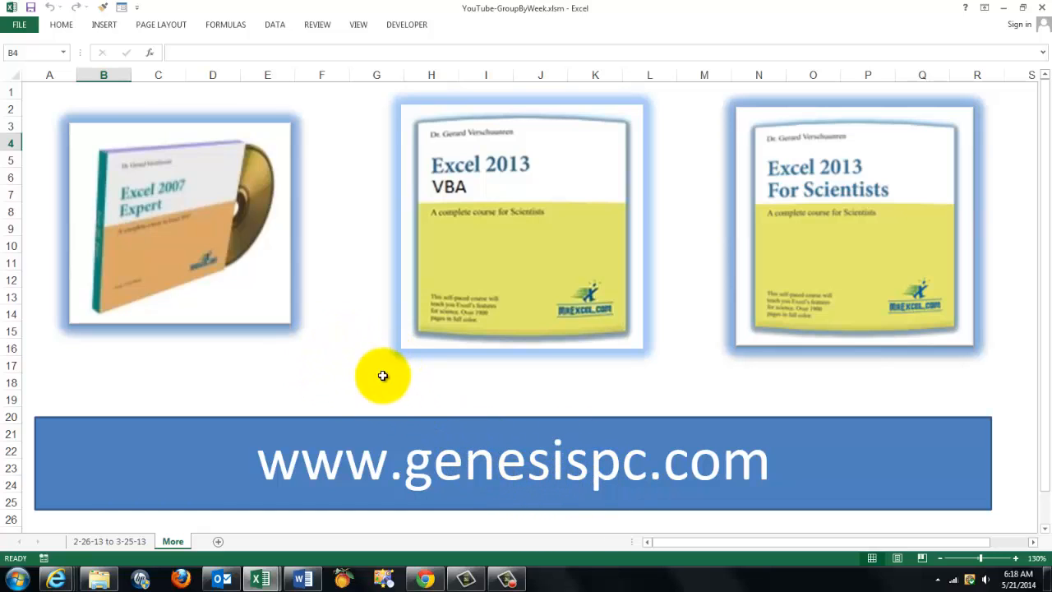
pyautogui.moveTo(515, 261)
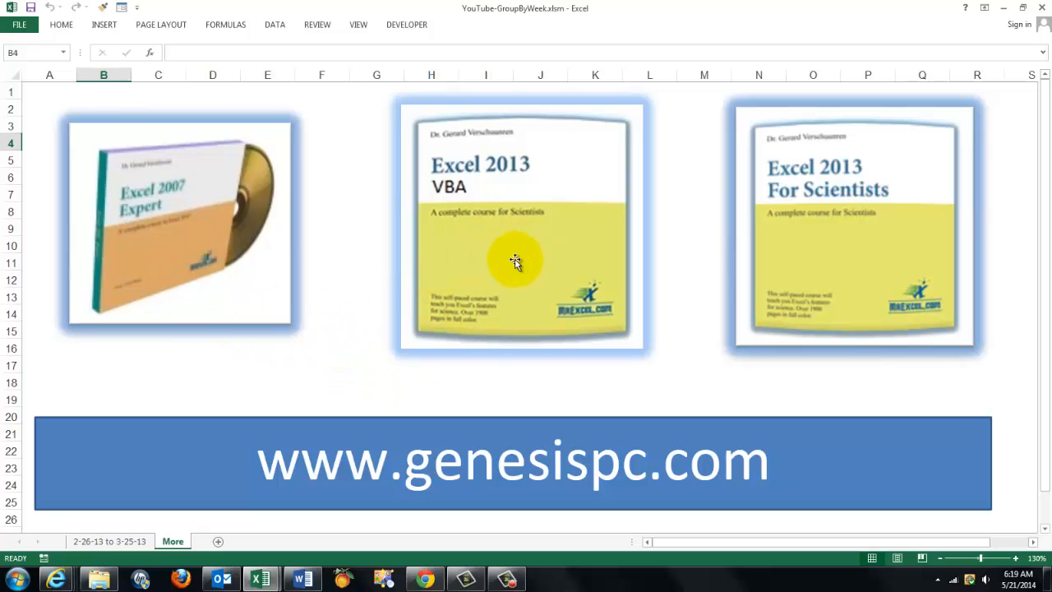
pyautogui.moveTo(839, 249)
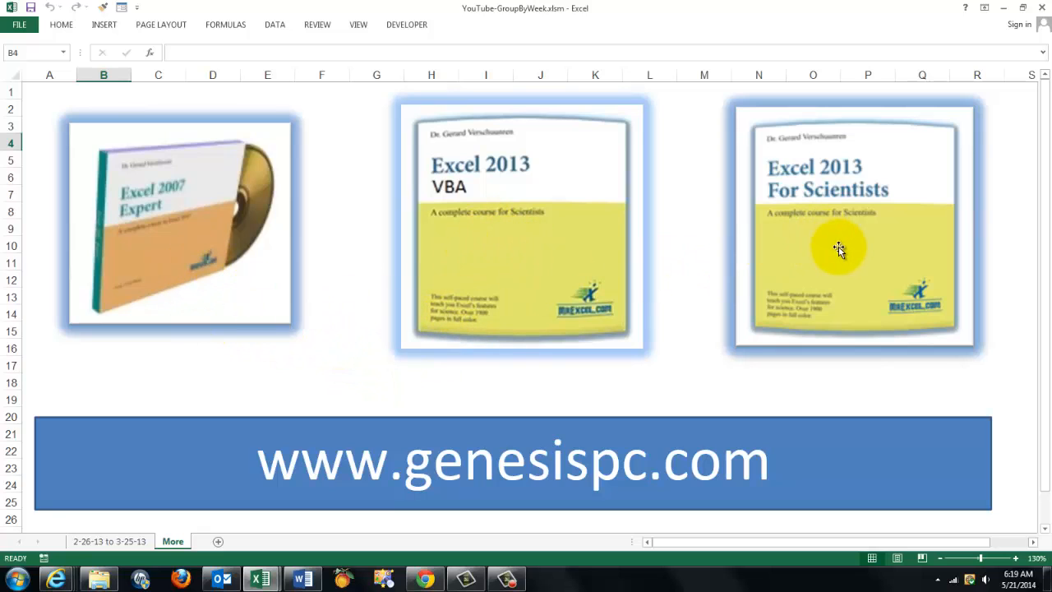
pyautogui.moveTo(357, 523)
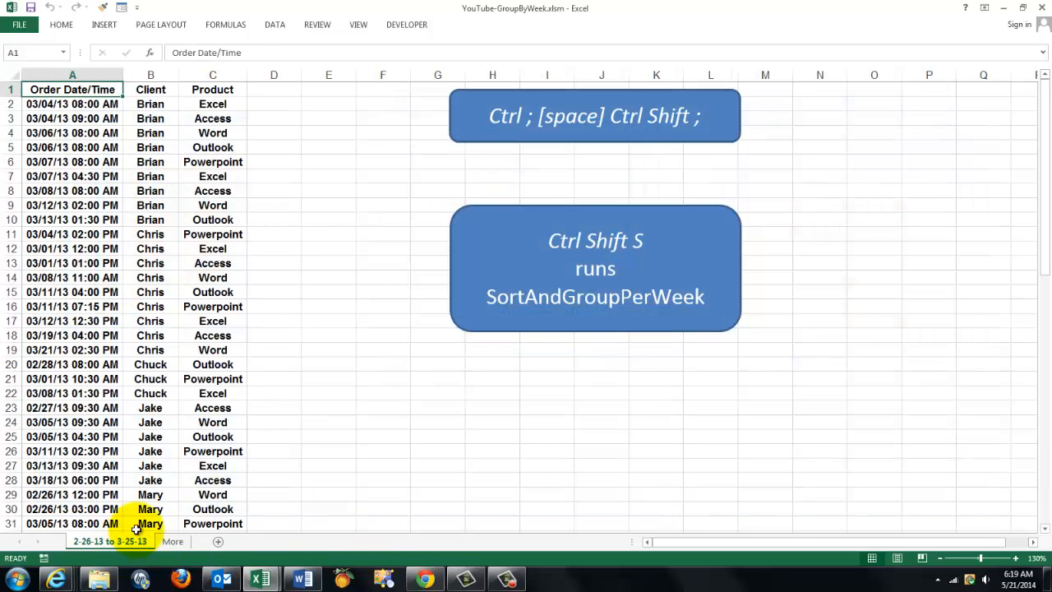
# Open the VBA editor and highlight Worksheet in the SortAndCountPerWeek Dim statements.
pyautogui.press('alt+F11')
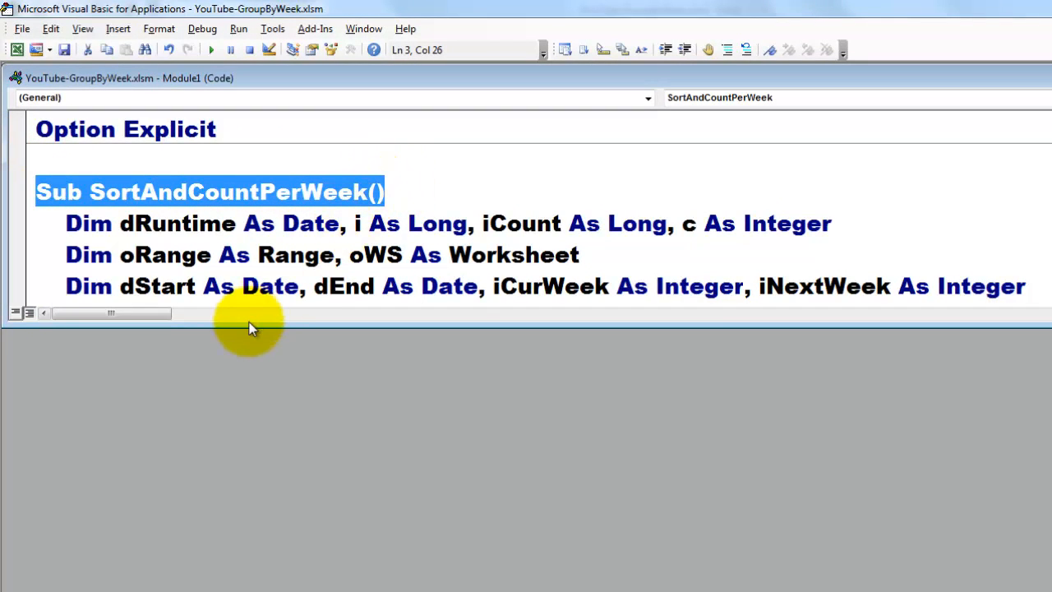
pyautogui.moveTo(719, 522)
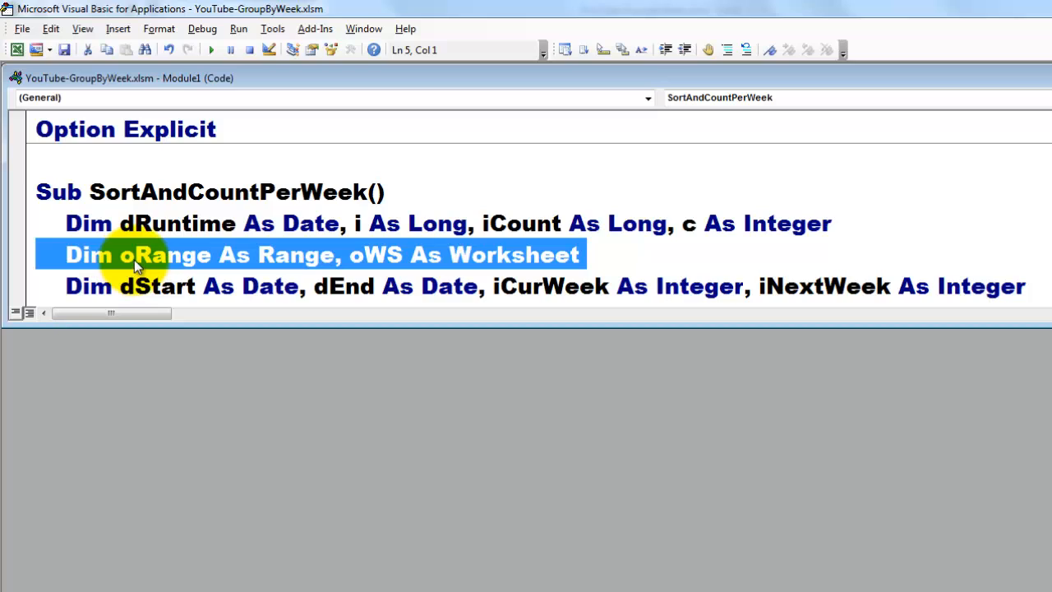
pyautogui.moveTo(279, 259)
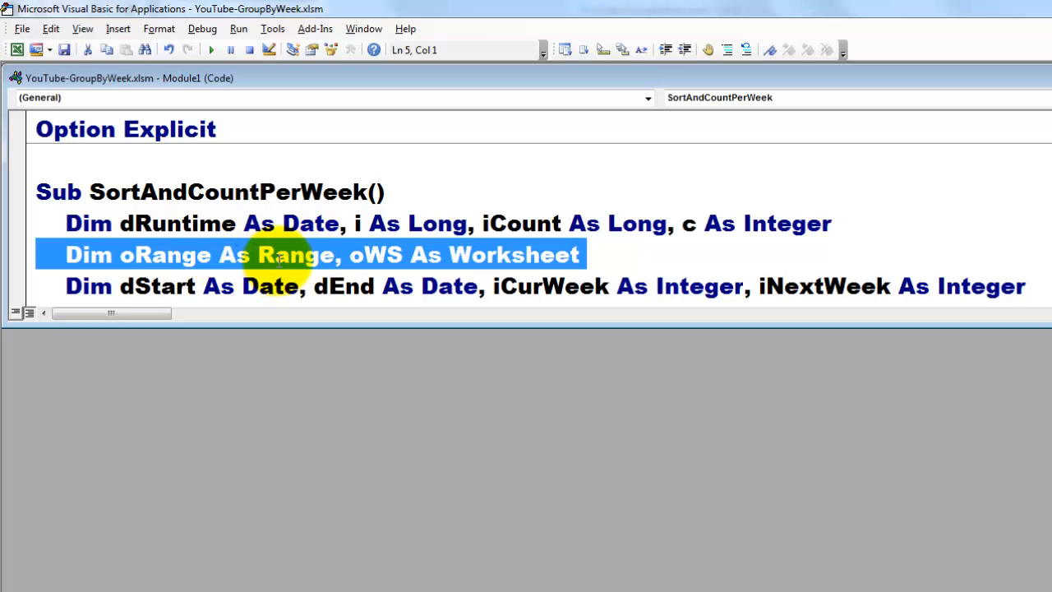
pyautogui.doubleClick(512, 254)
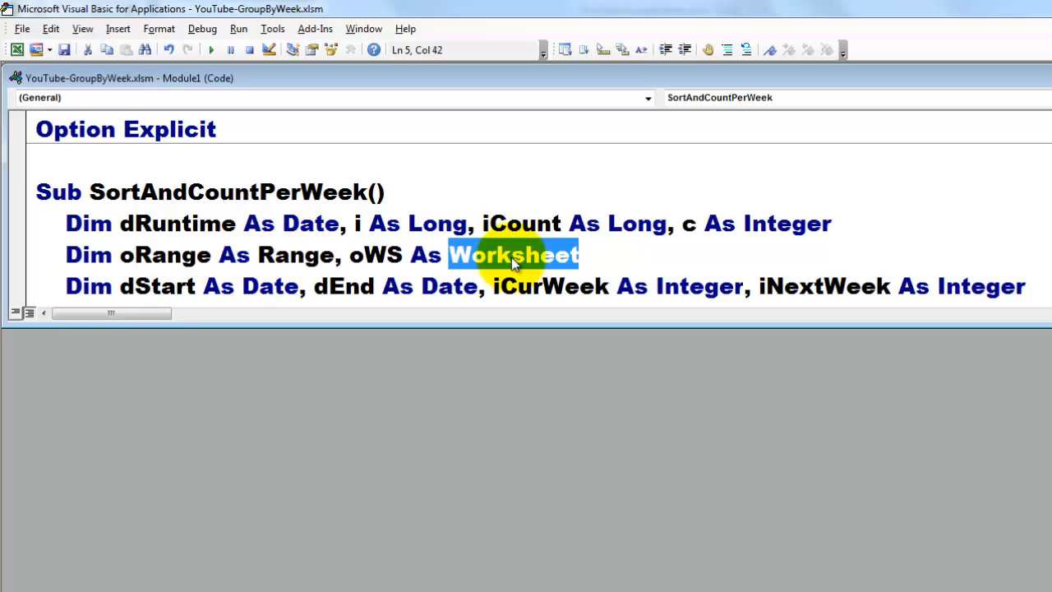
pyautogui.moveTo(870, 328)
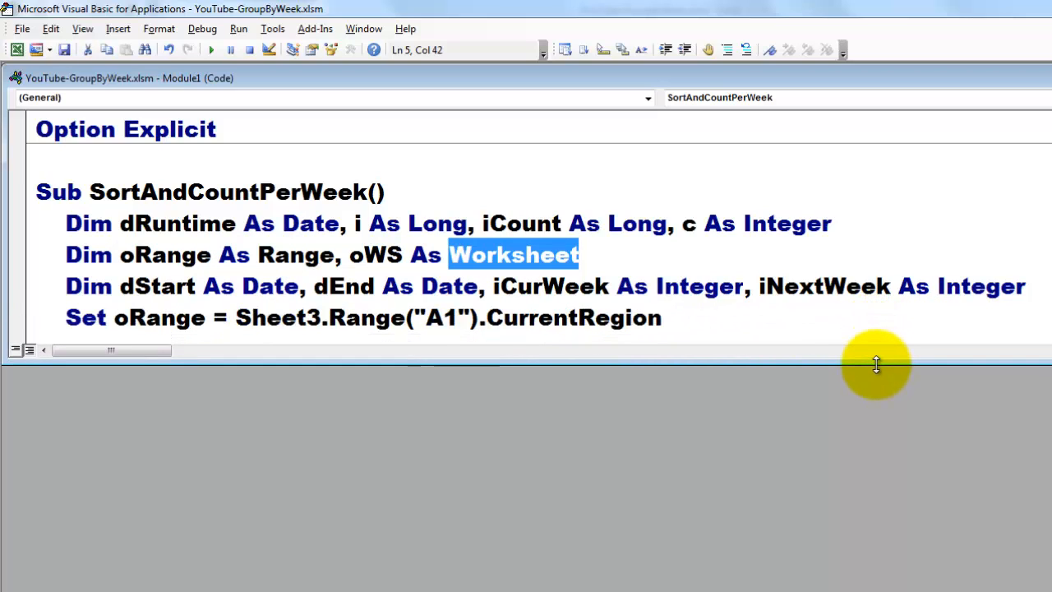
pyautogui.moveTo(358, 428)
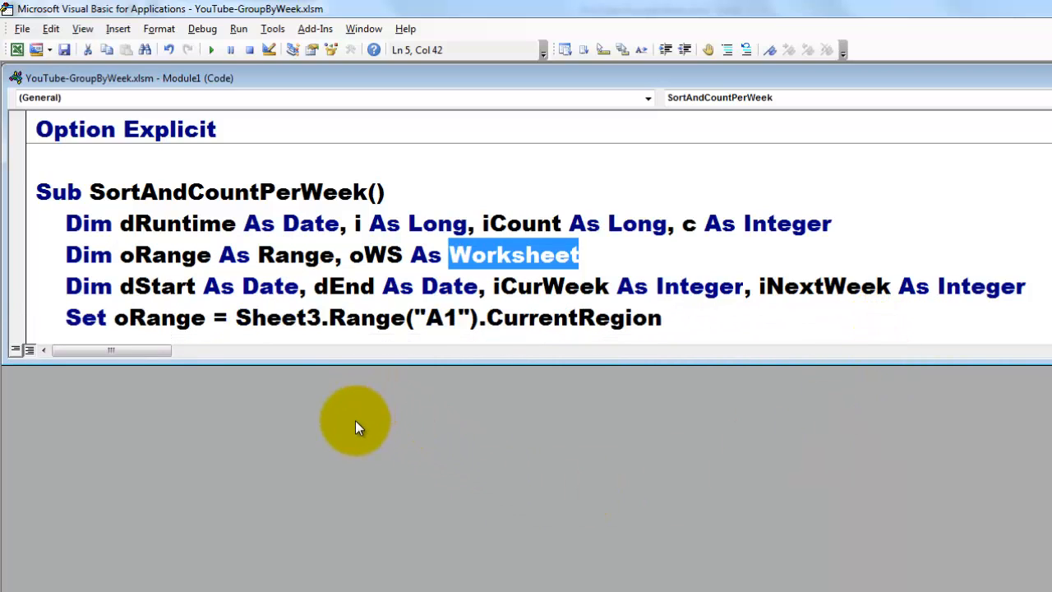
pyautogui.moveTo(349, 440)
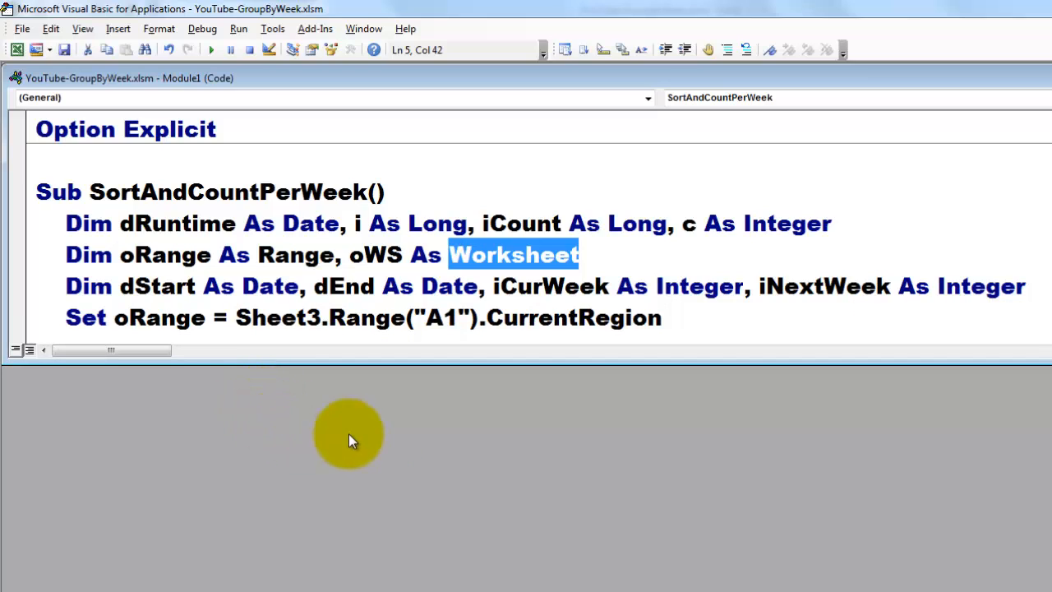
pyautogui.moveTo(208, 360)
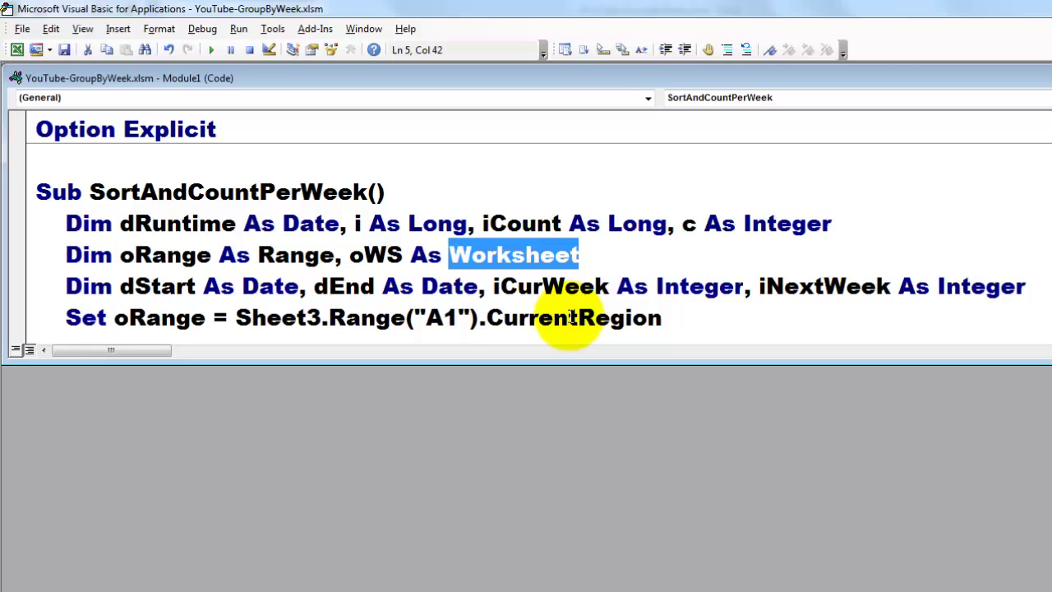
pyautogui.click(146, 317)
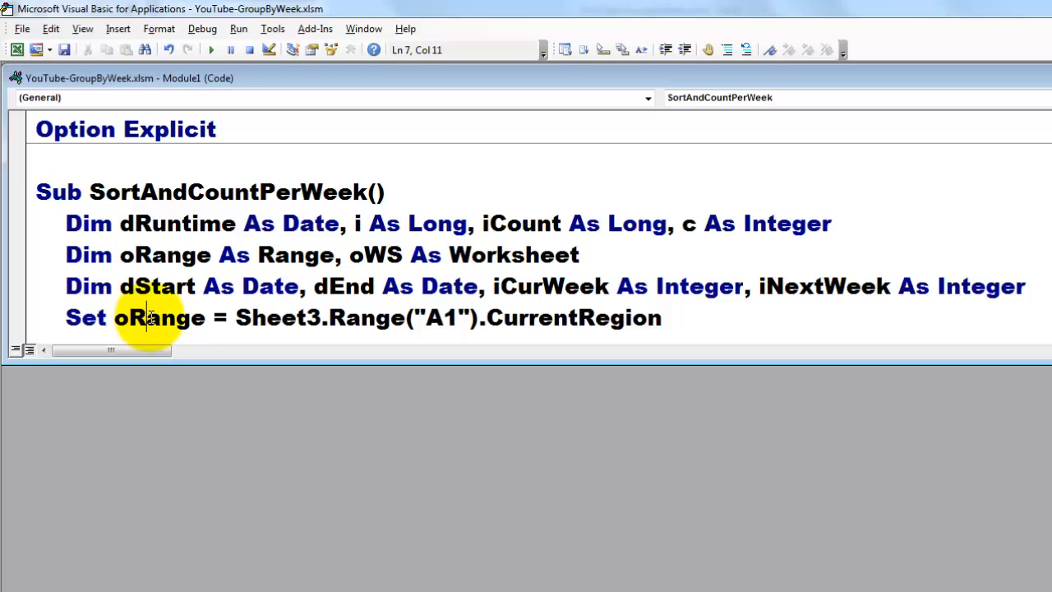
# Highlight oRange and CurrentRegion while writing dStart = WorksheetFunction.Small(oRange.Cells(2, 1).EntireColumn, 1).
pyautogui.doubleClick(159, 318)
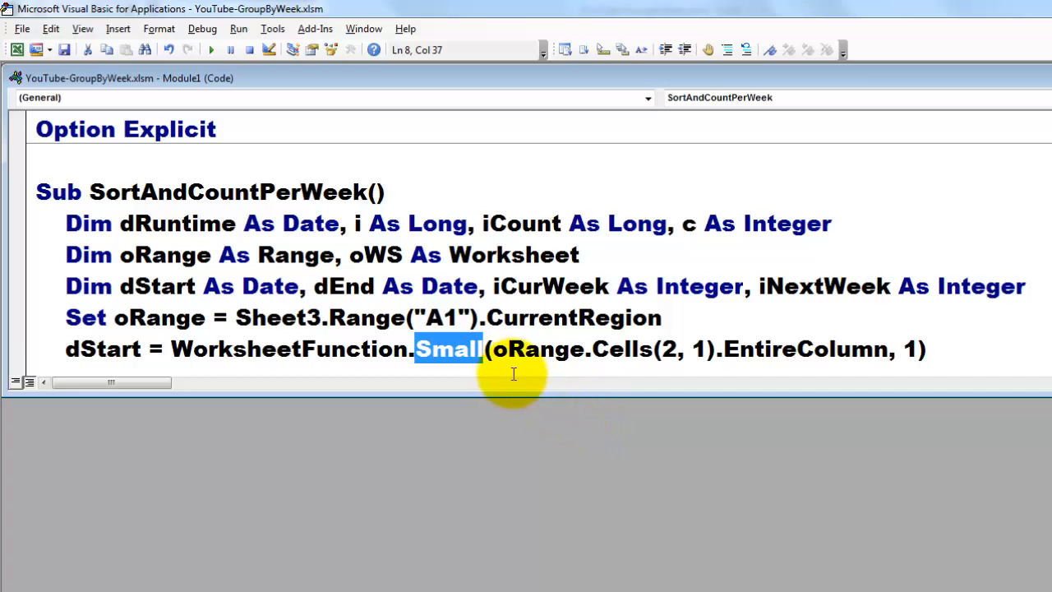
pyautogui.moveTo(830, 348)
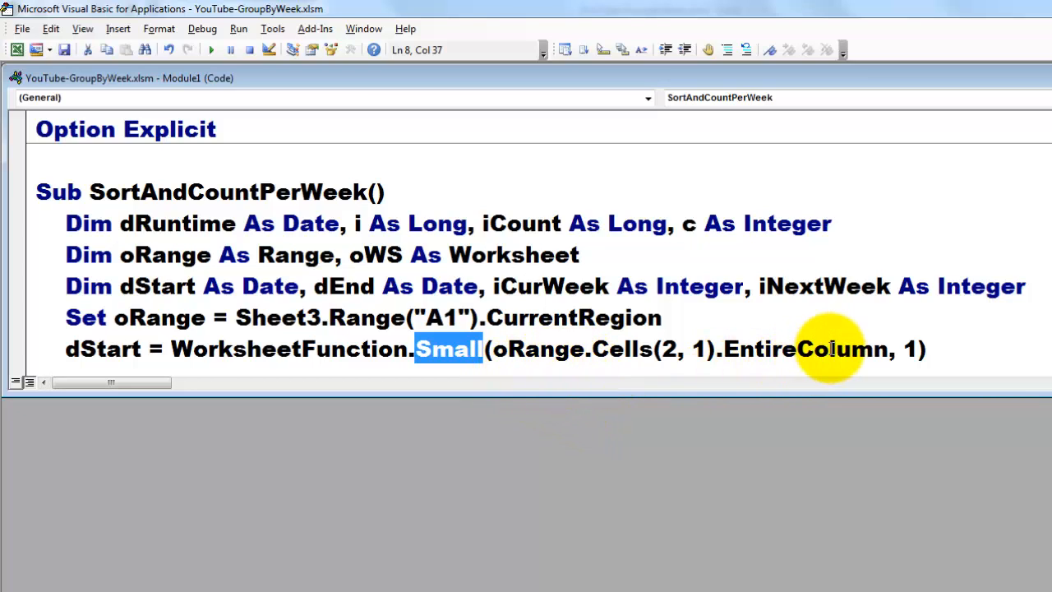
pyautogui.moveTo(618, 349)
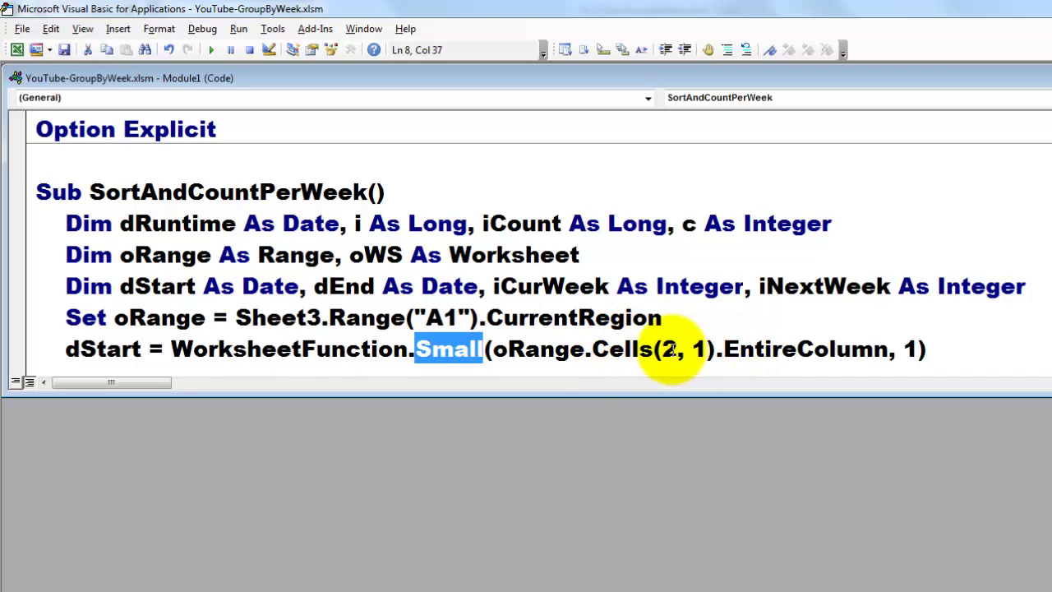
pyautogui.moveTo(699, 349)
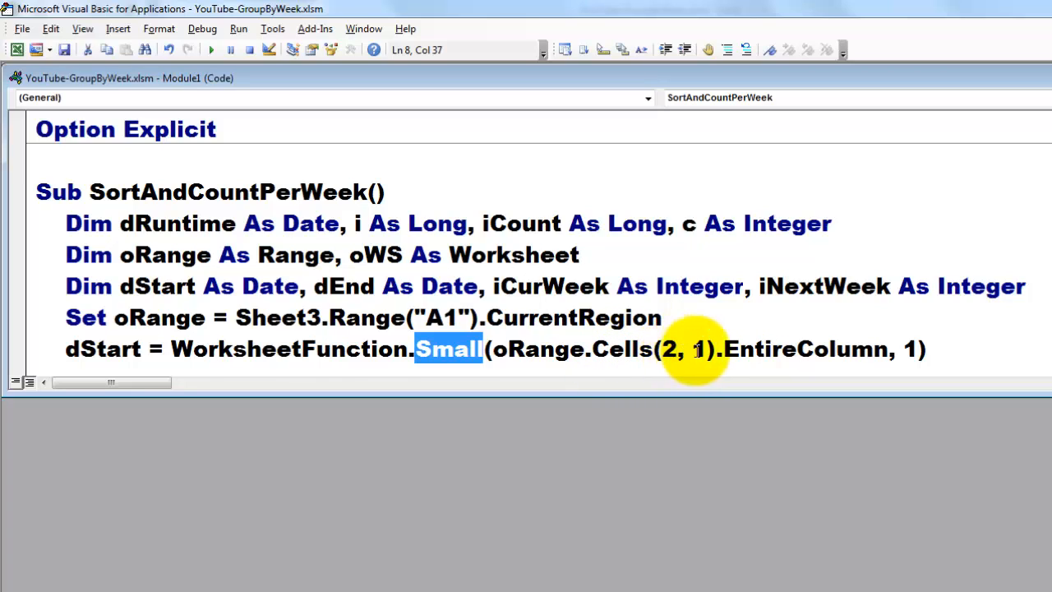
pyautogui.moveTo(542, 357)
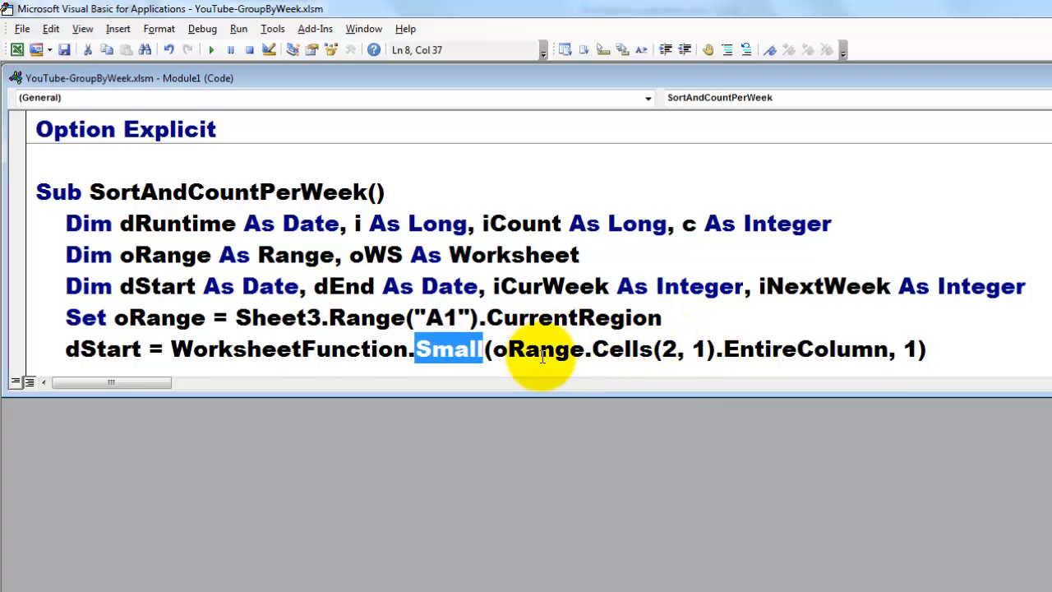
pyautogui.click(538, 349)
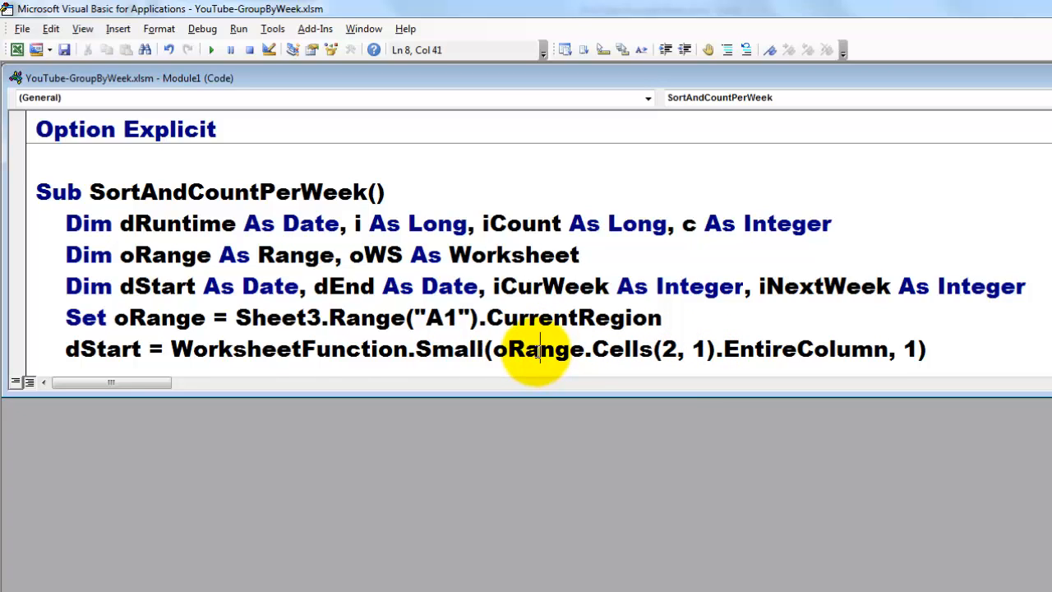
pyautogui.doubleClick(573, 317)
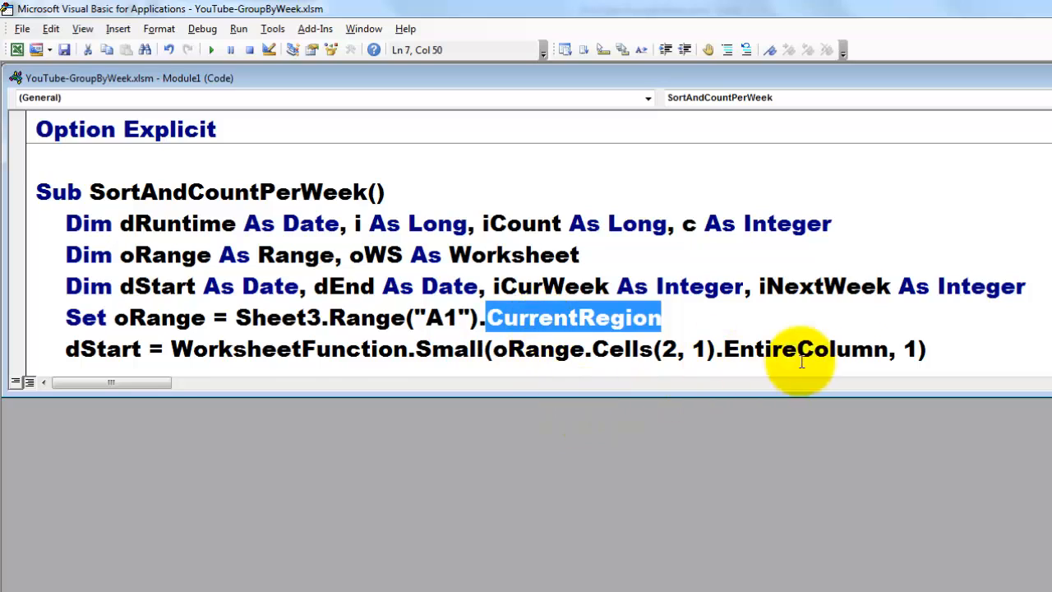
pyautogui.moveTo(900, 350)
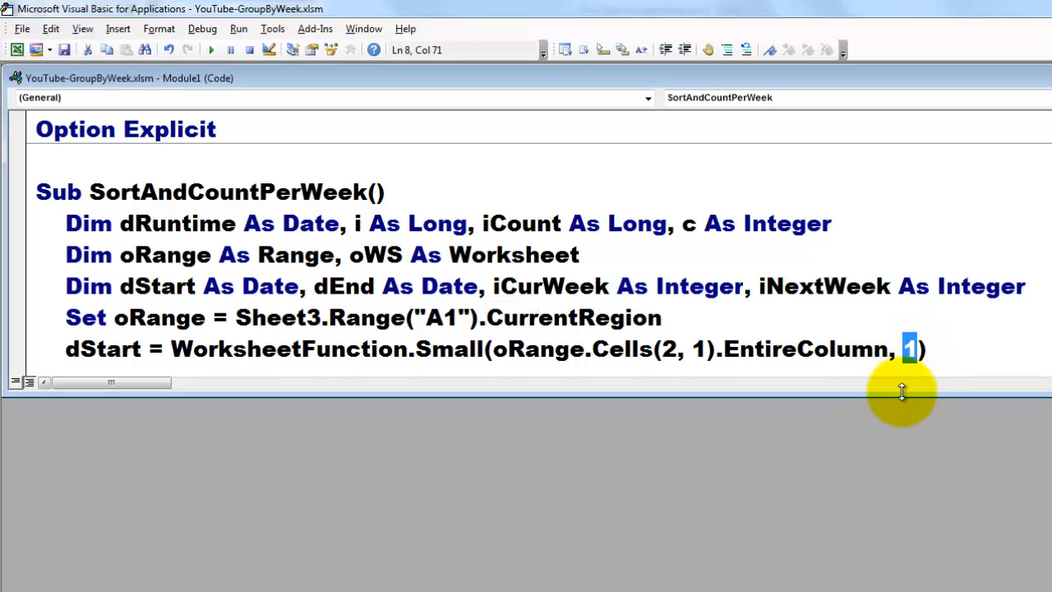
# Add the Start date InputBox line formatted m/d/yy and move to the dEnd line.
pyautogui.write('dStart = InputBox("Start date", , Format(dStart, "m/d/yy"))')
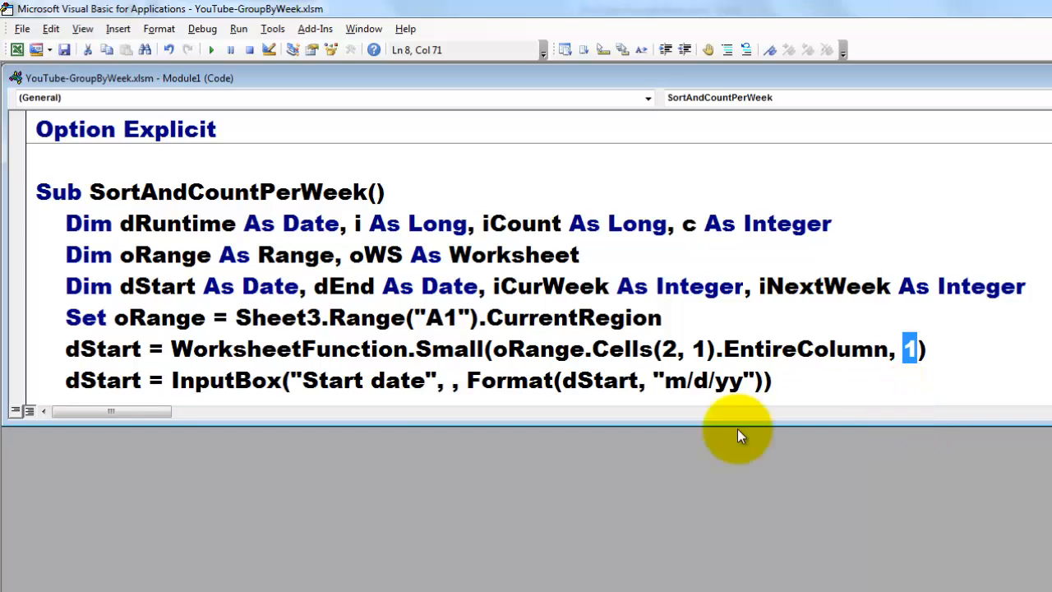
pyautogui.moveTo(665, 411)
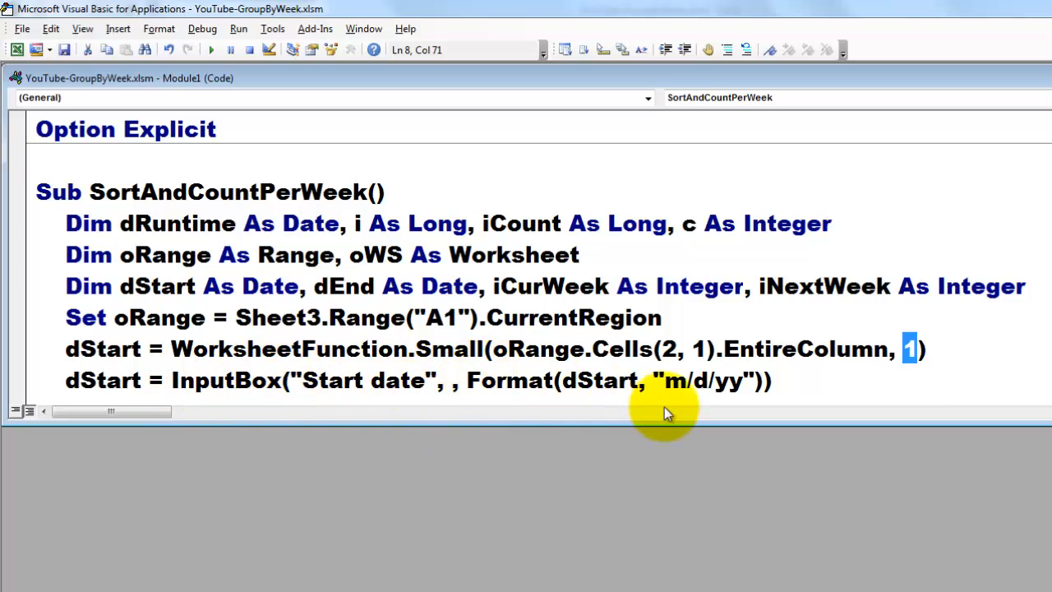
pyautogui.moveTo(686, 382)
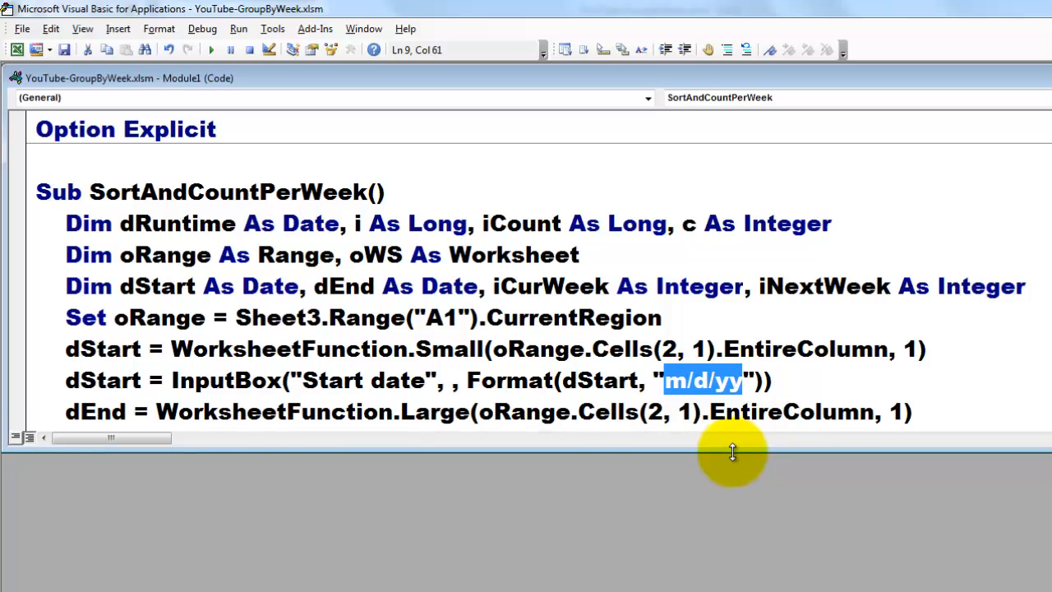
pyautogui.click(435, 348)
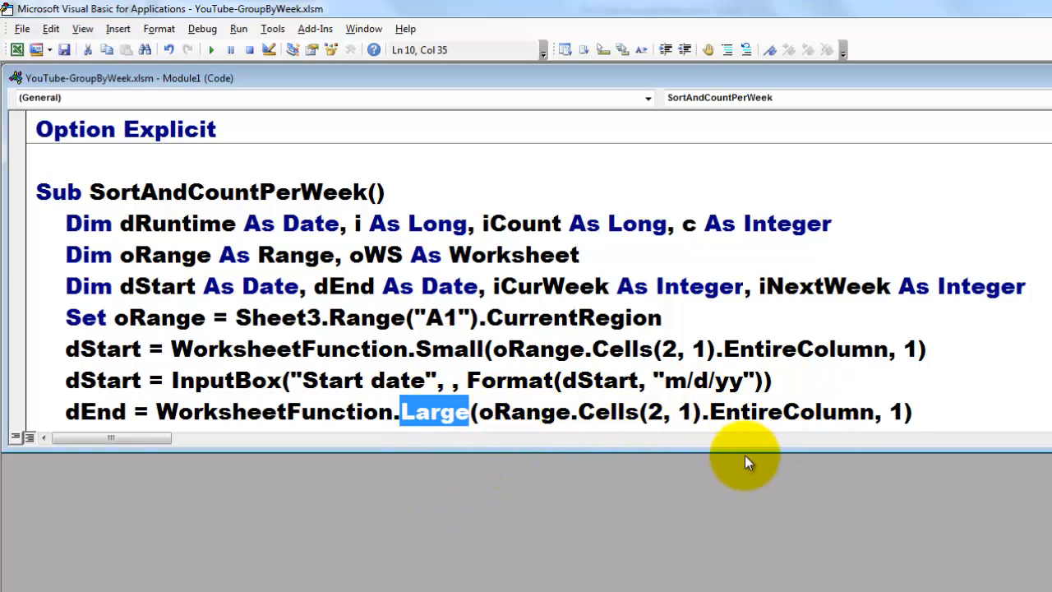
pyautogui.moveTo(746, 452)
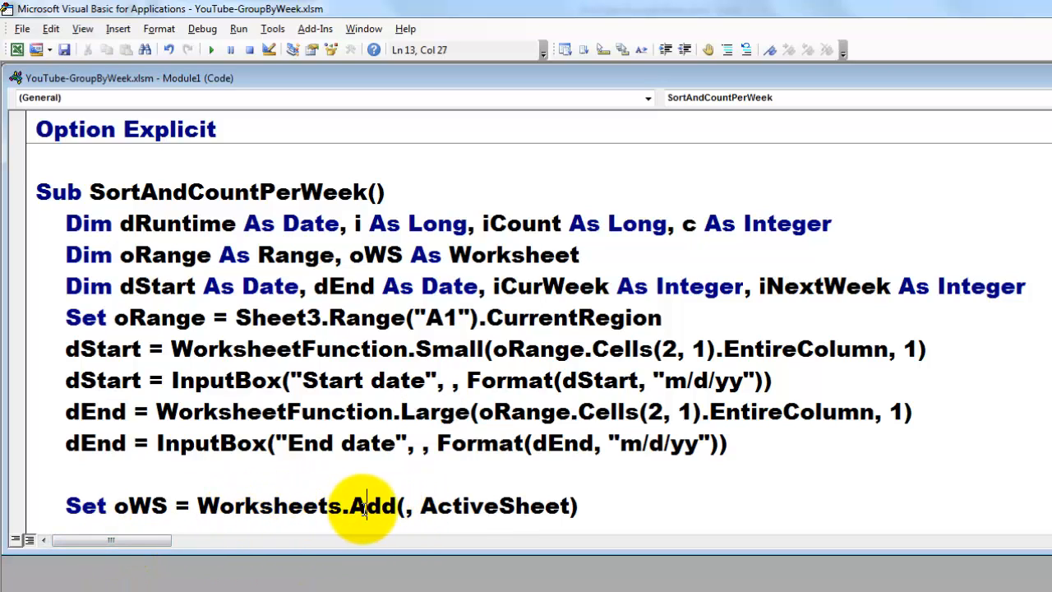
# Highlight the Worksheet type and oWS while adding Worksheets.Add and oRange.Copy lines.
pyautogui.doubleClick(267, 506)
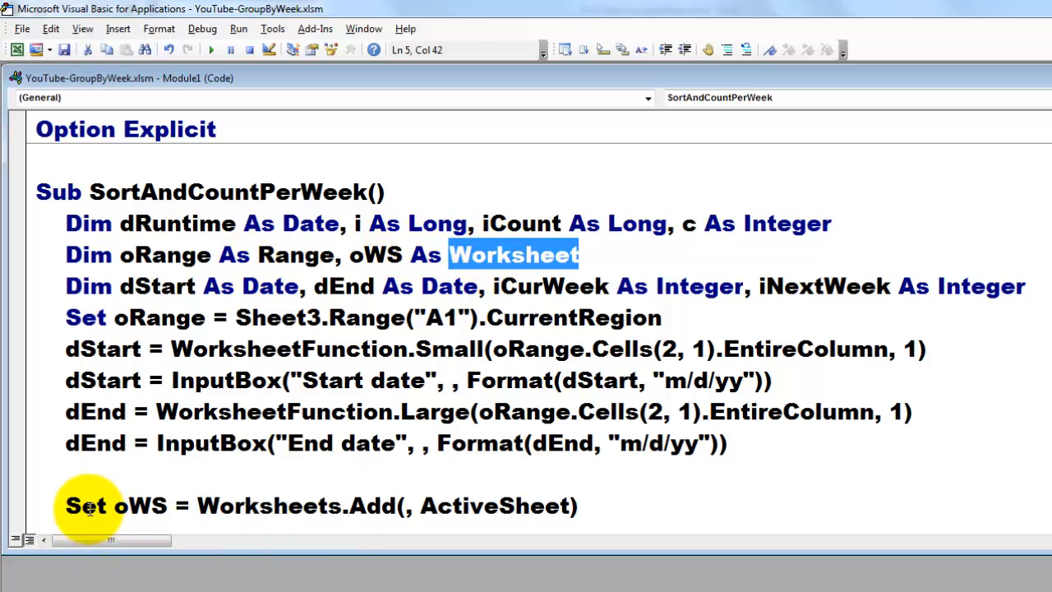
pyautogui.click(85, 318)
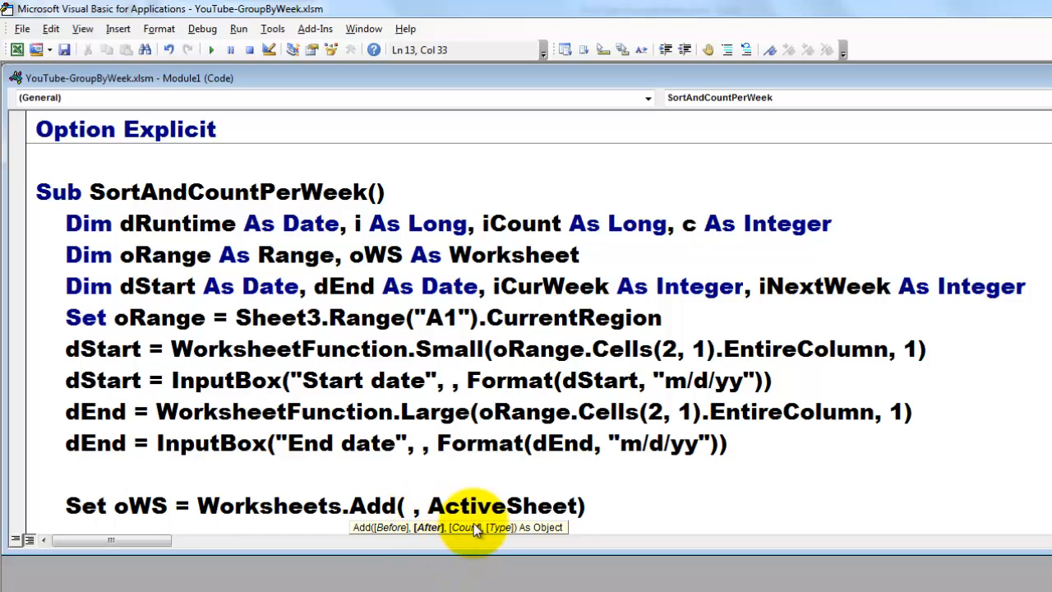
pyautogui.moveTo(666, 555)
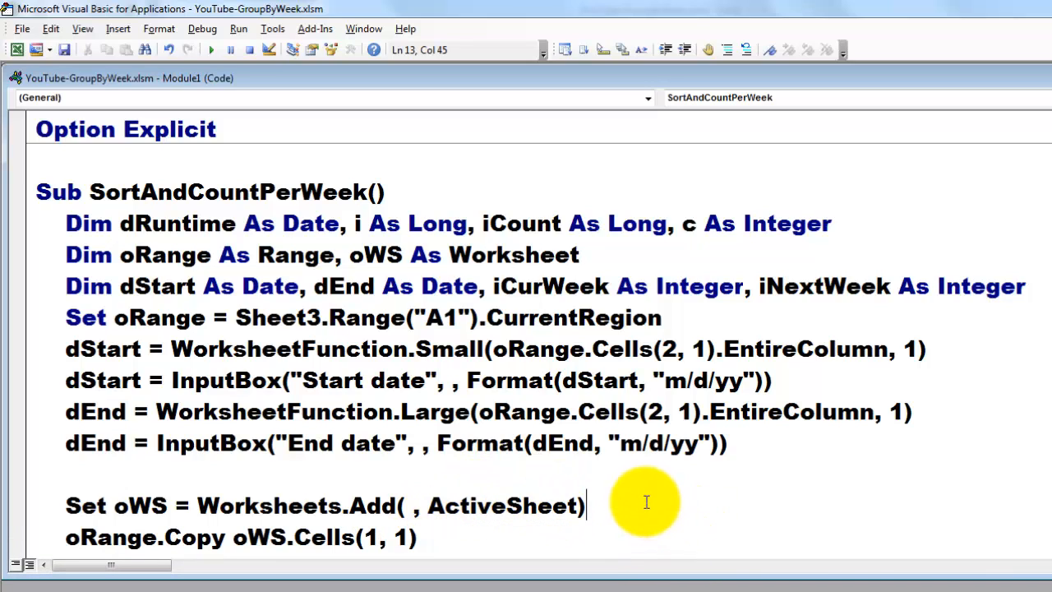
pyautogui.moveTo(66, 382)
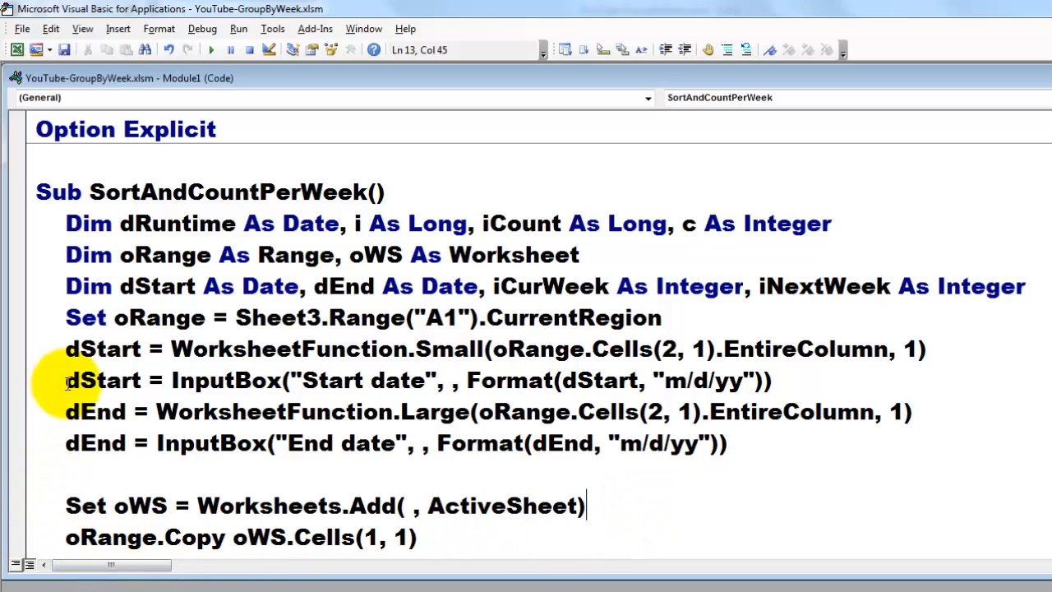
pyautogui.doubleClick(159, 317)
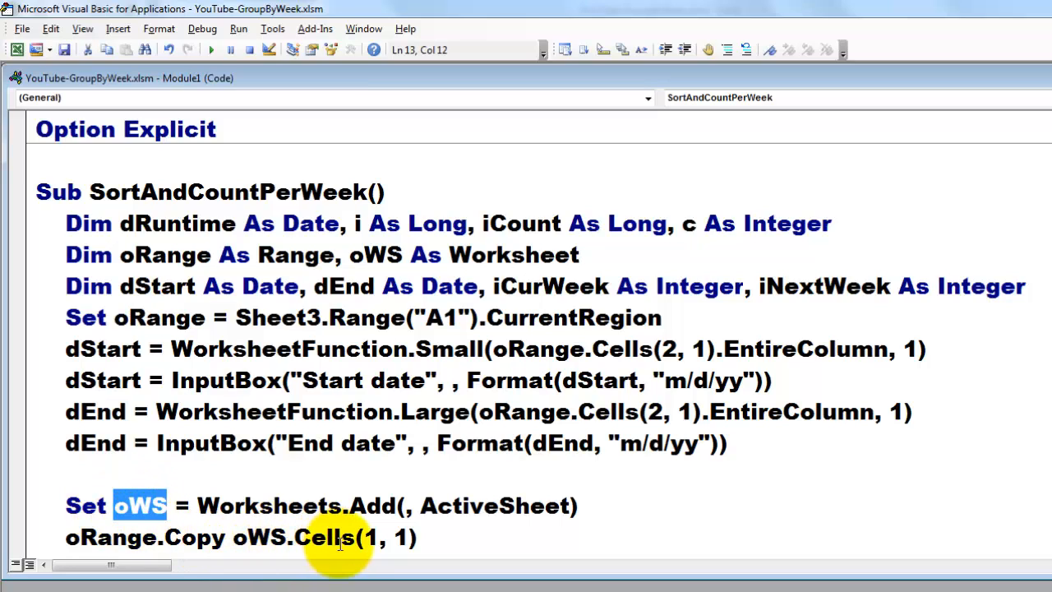
pyautogui.moveTo(450, 576)
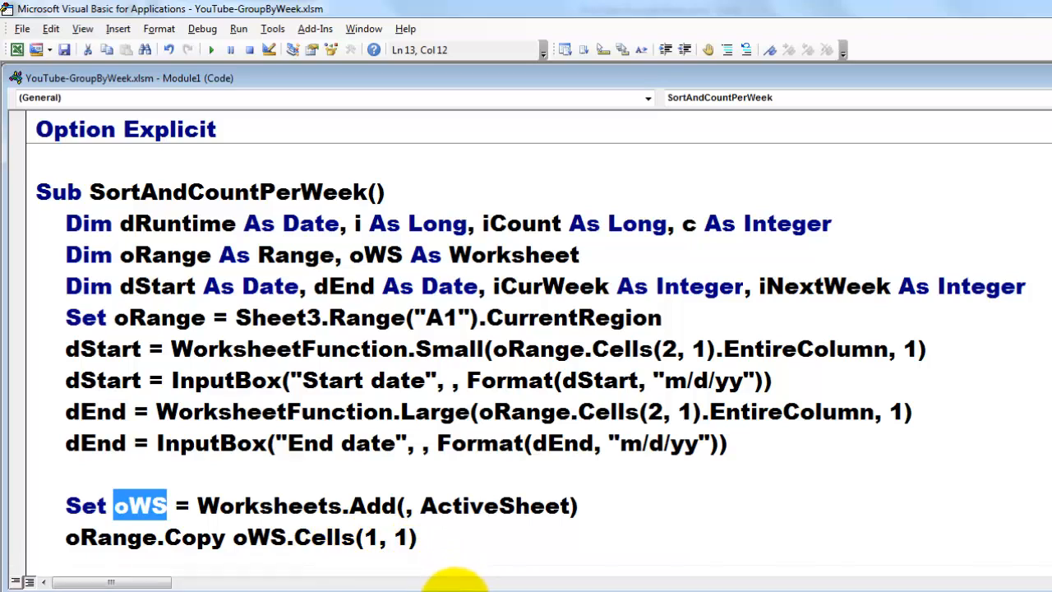
# Highlight the new Sort call sorting oWS ascending by column 1 with headers.
pyautogui.scroll(-3)
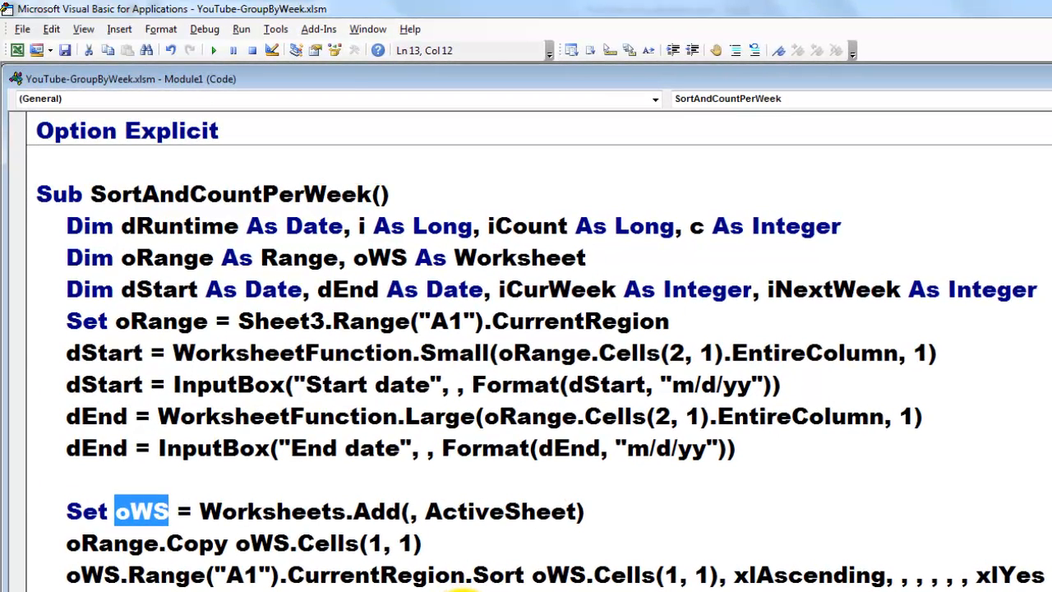
pyautogui.moveTo(489, 571)
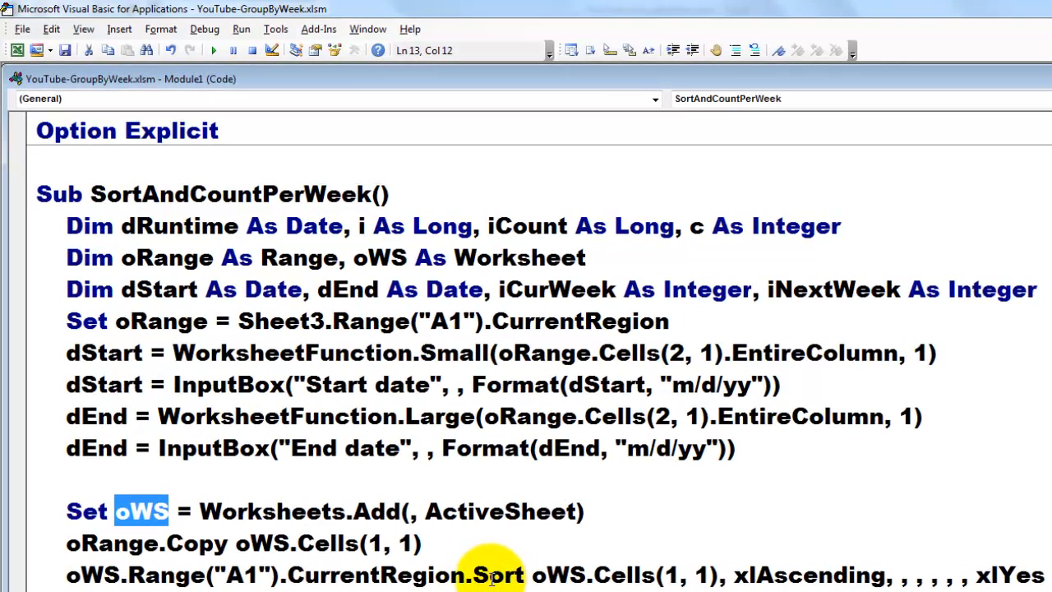
pyautogui.doubleClick(497, 575)
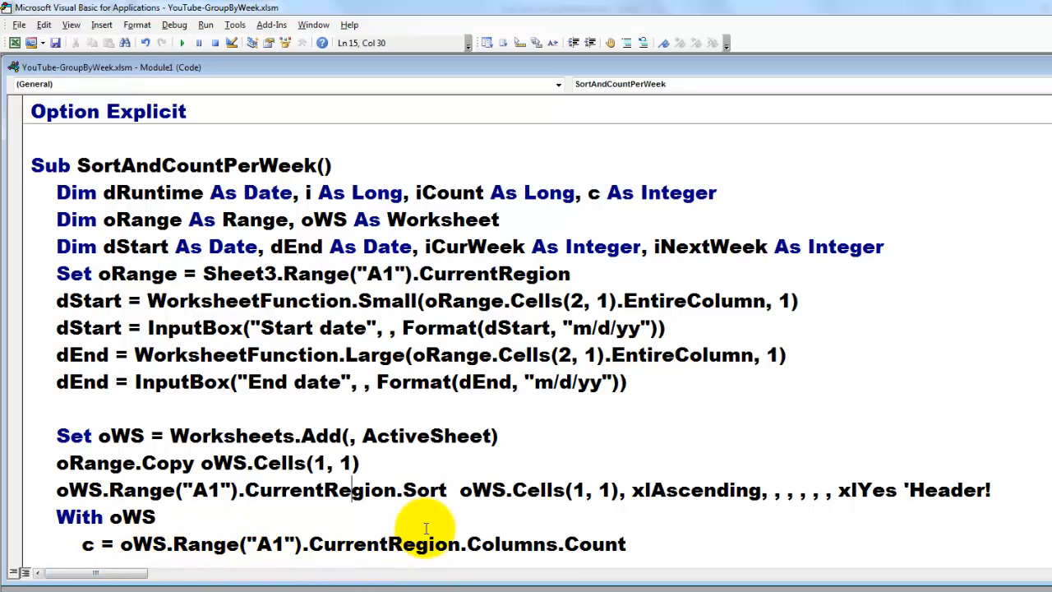
pyautogui.moveTo(550, 576)
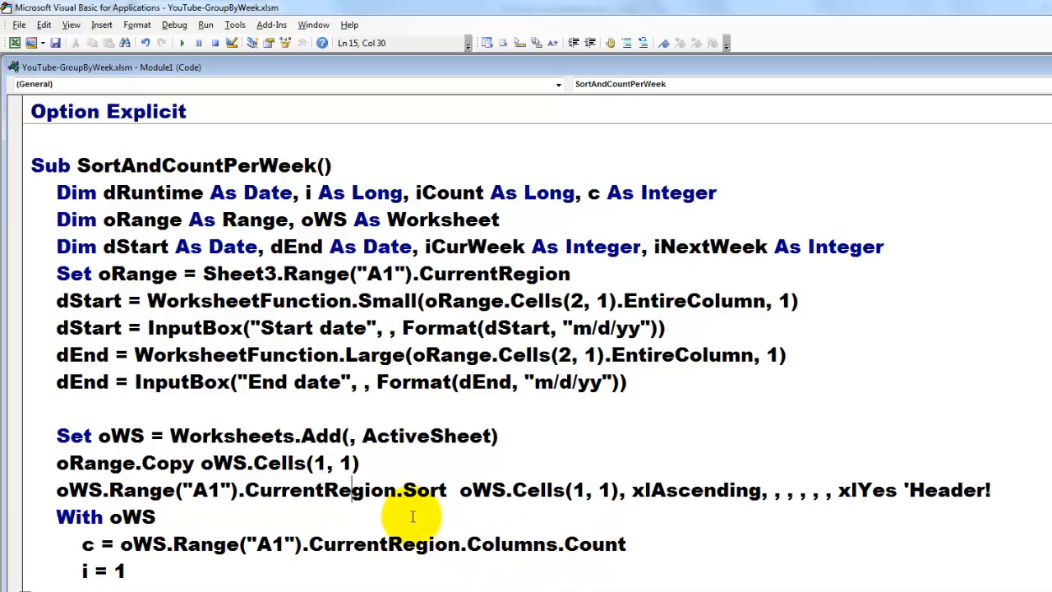
pyautogui.moveTo(377, 192)
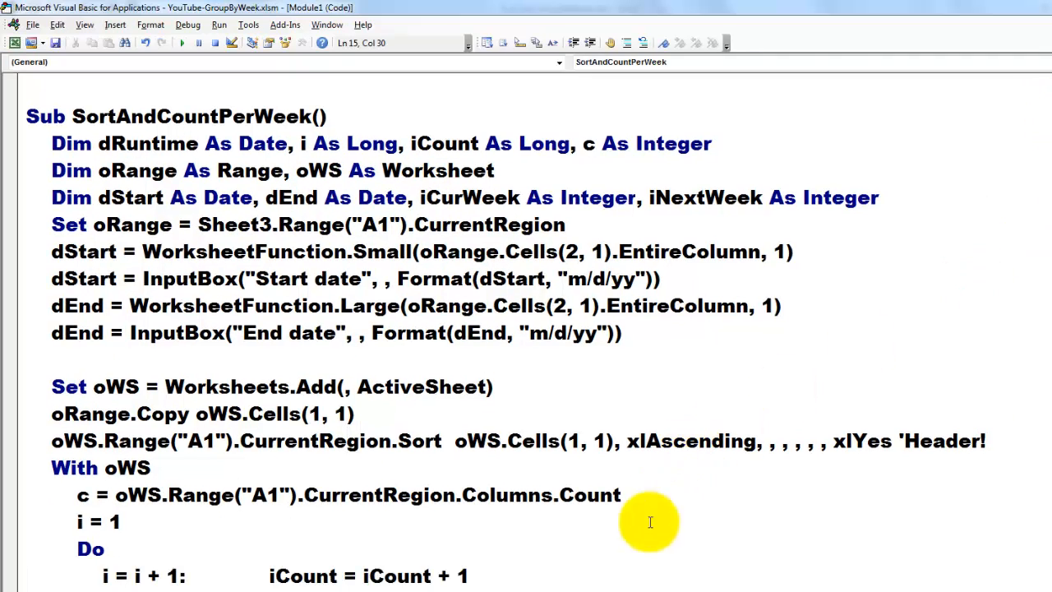
pyautogui.moveTo(103, 575)
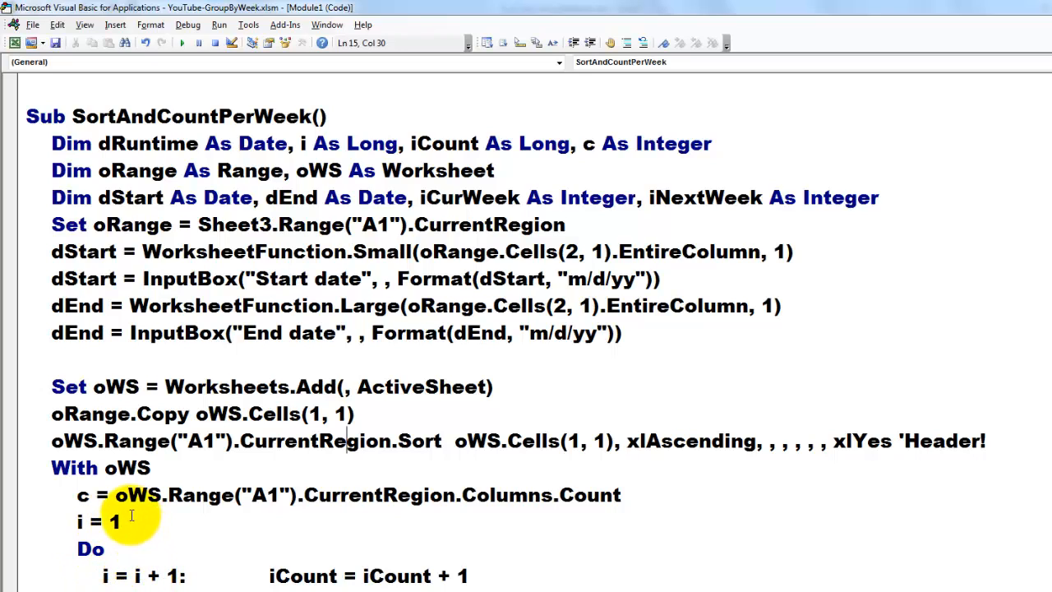
pyautogui.moveTo(127, 559)
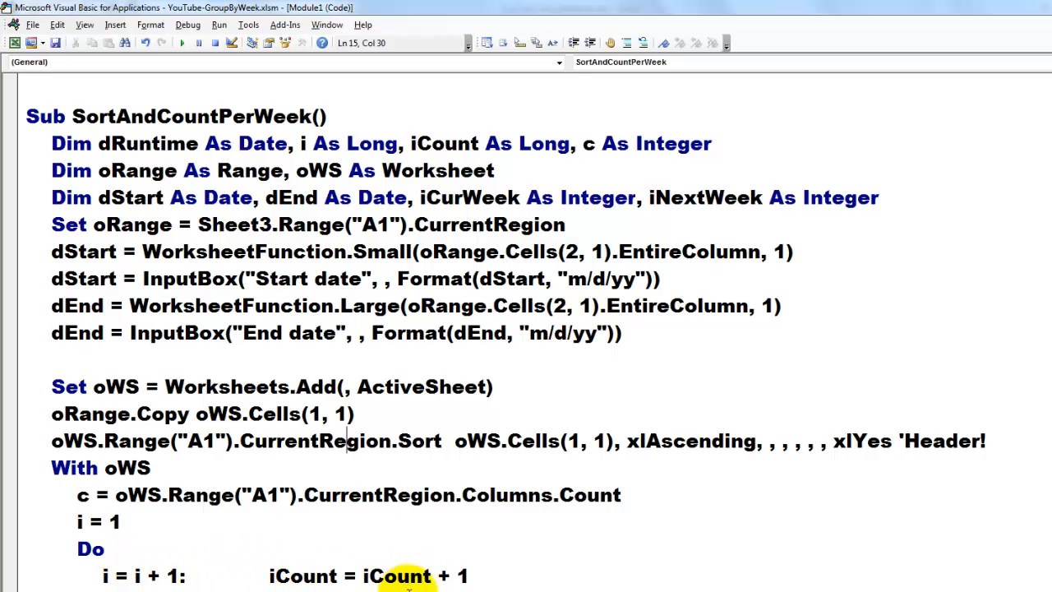
pyautogui.doubleClick(302, 575)
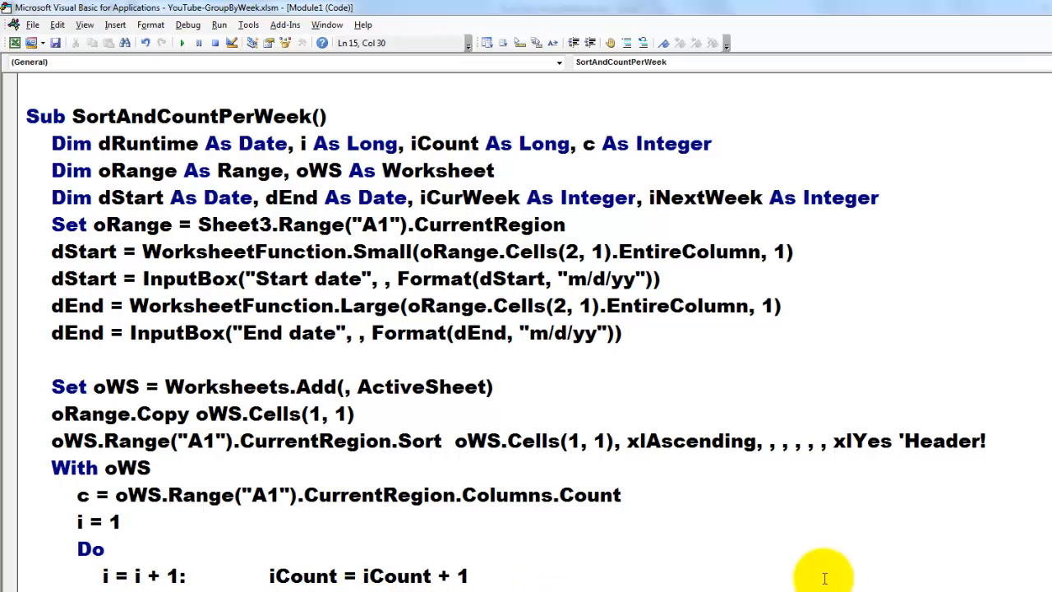
pyautogui.scroll(3)
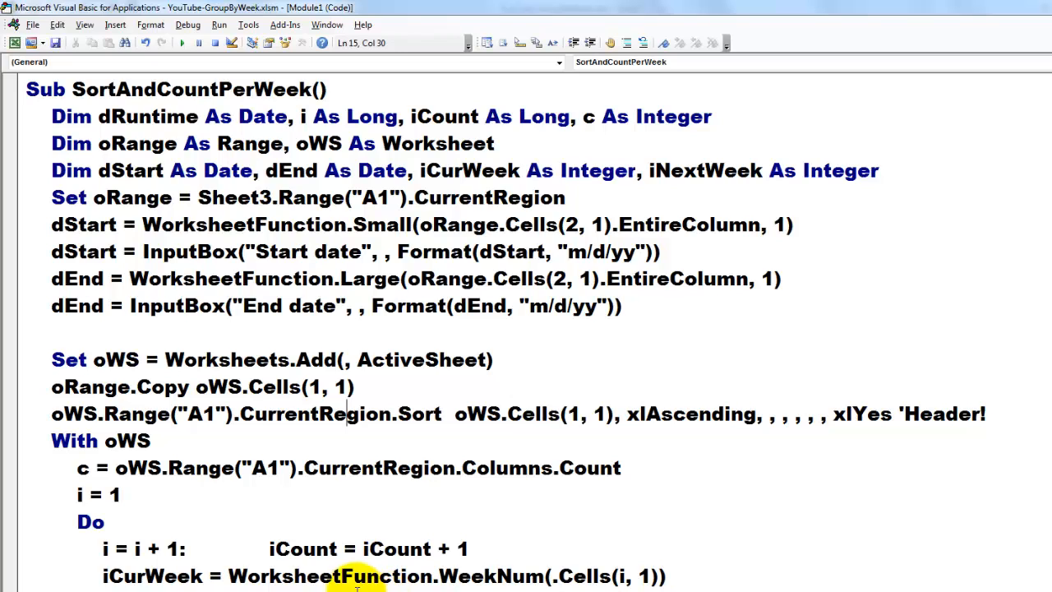
pyautogui.doubleClick(151, 576)
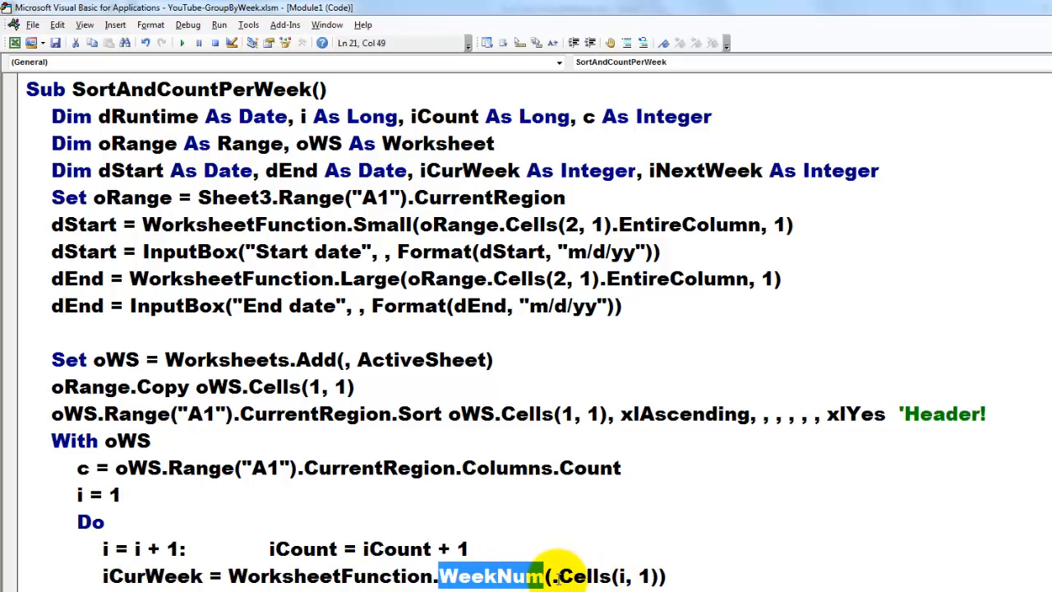
pyautogui.click(557, 576)
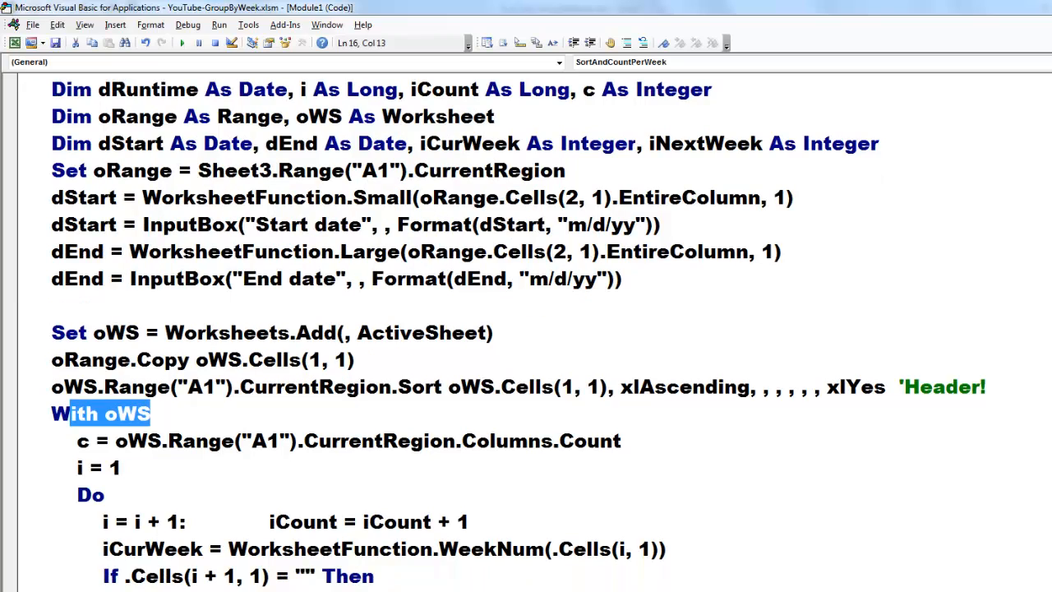
pyautogui.scroll(-3)
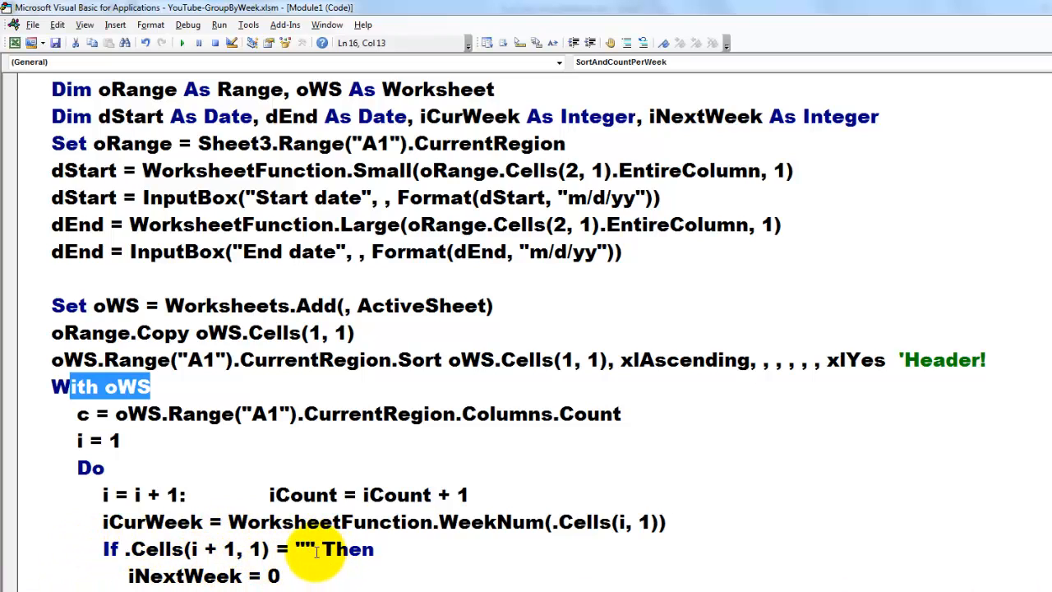
pyautogui.moveTo(390, 554)
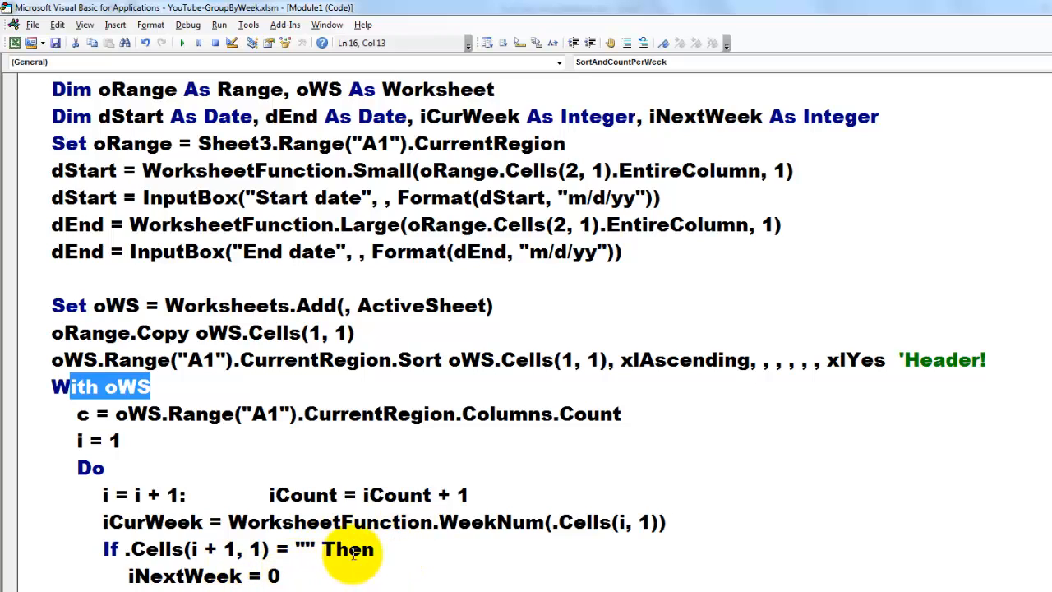
pyautogui.moveTo(352, 549)
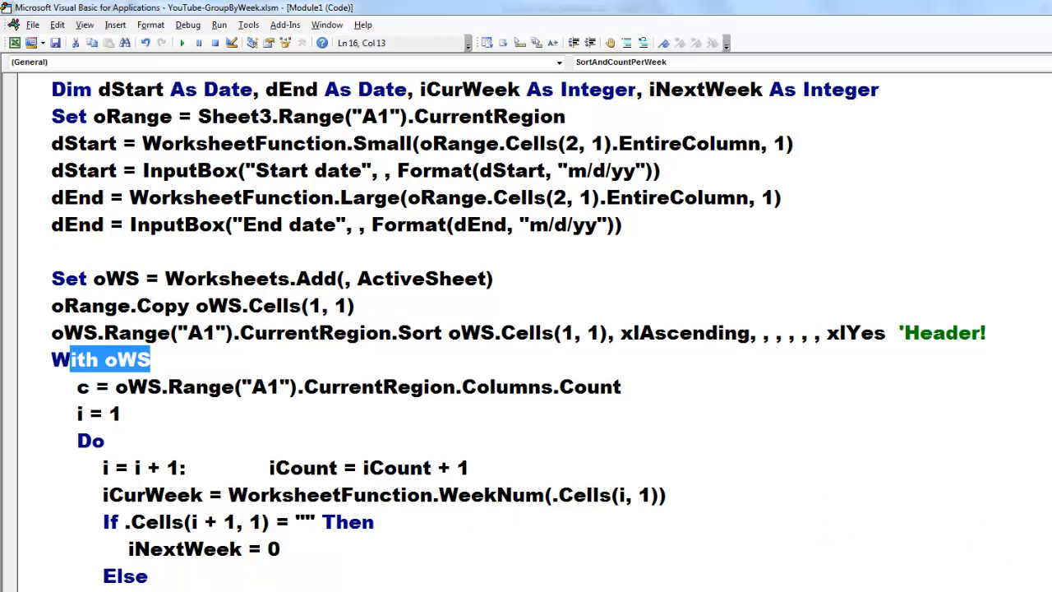
pyautogui.scroll(-3)
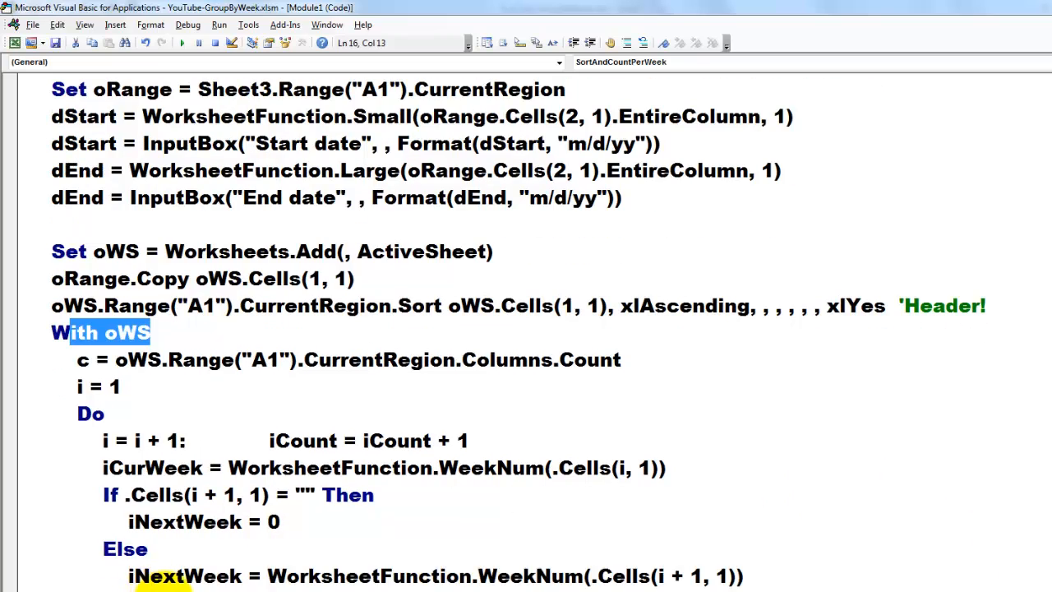
pyautogui.moveTo(218, 562)
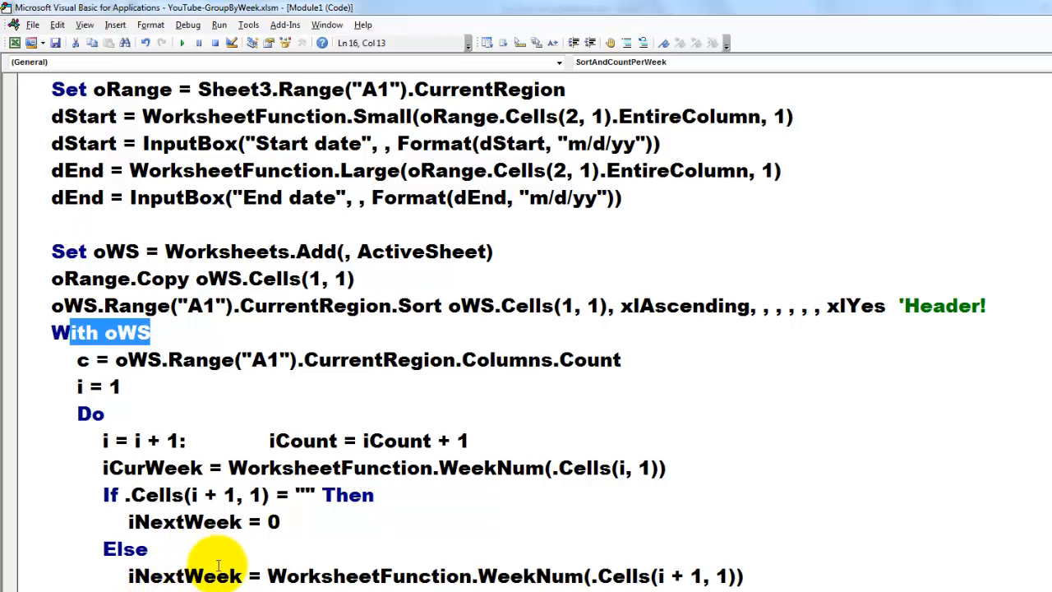
pyautogui.moveTo(539, 571)
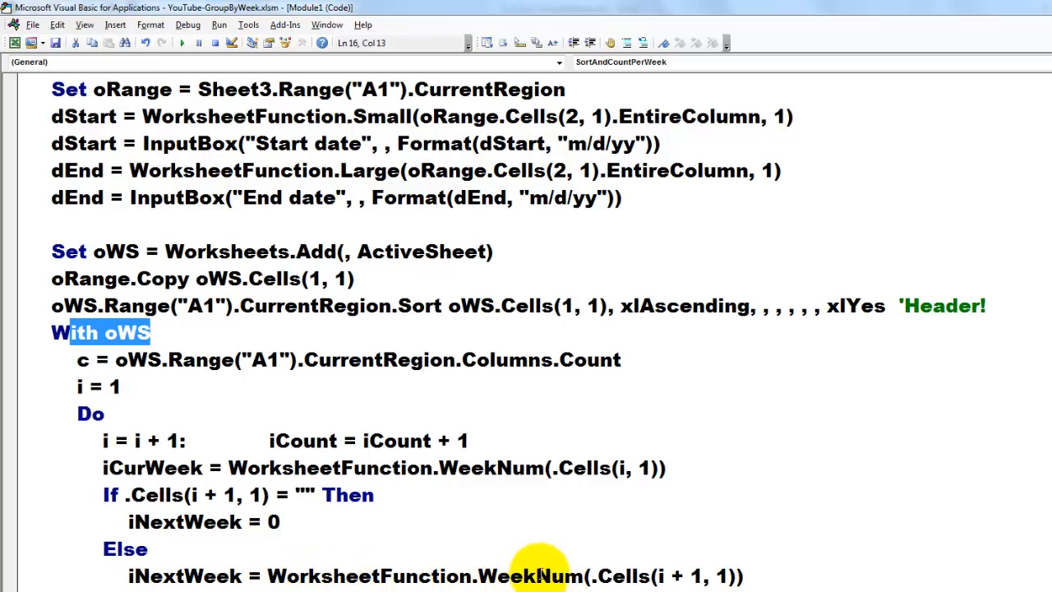
pyautogui.doubleClick(529, 575)
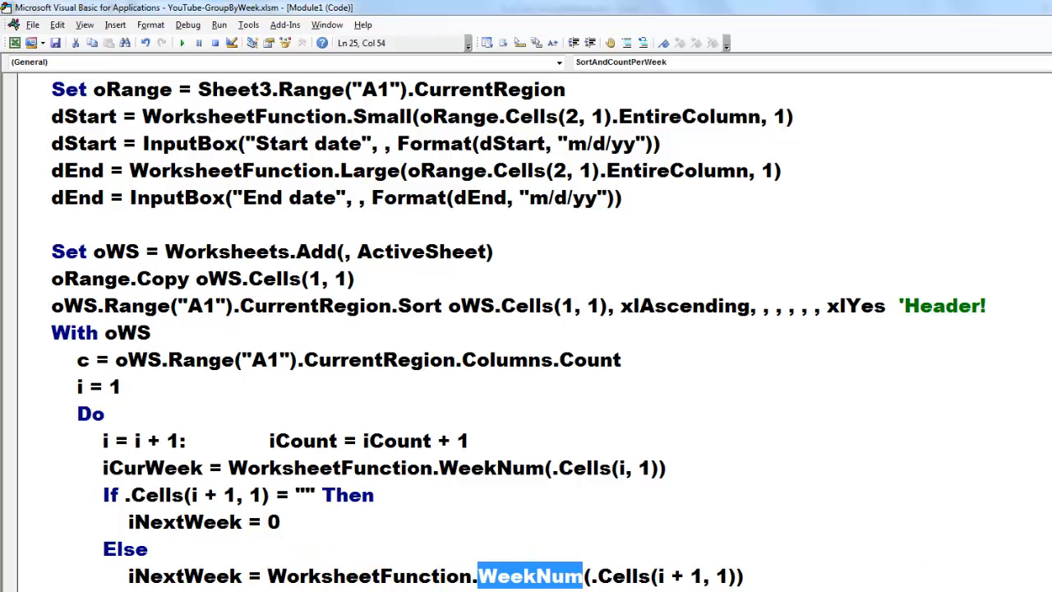
pyautogui.scroll(-3)
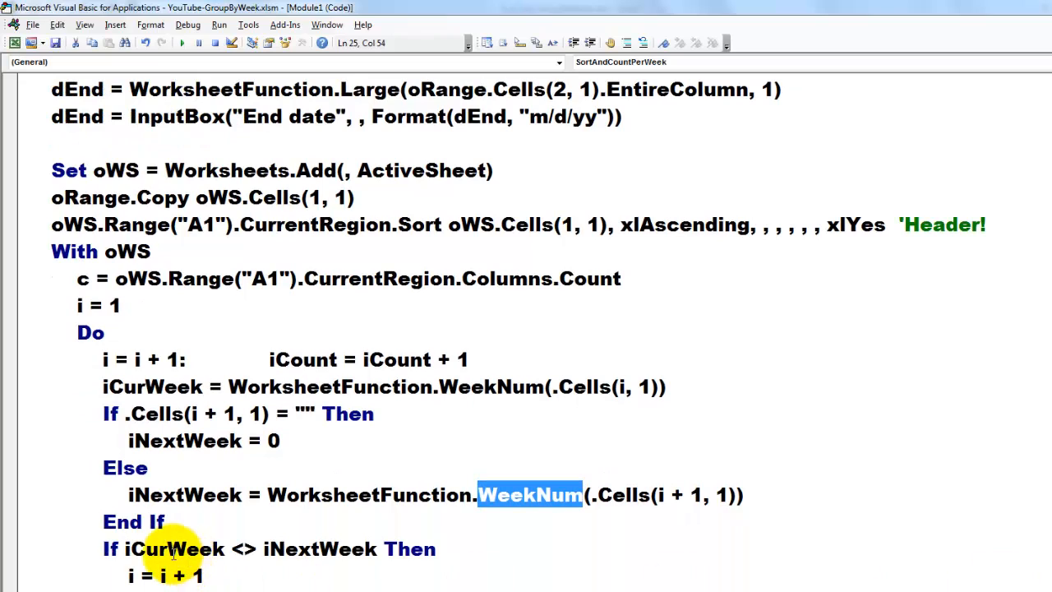
pyautogui.doubleClick(173, 549)
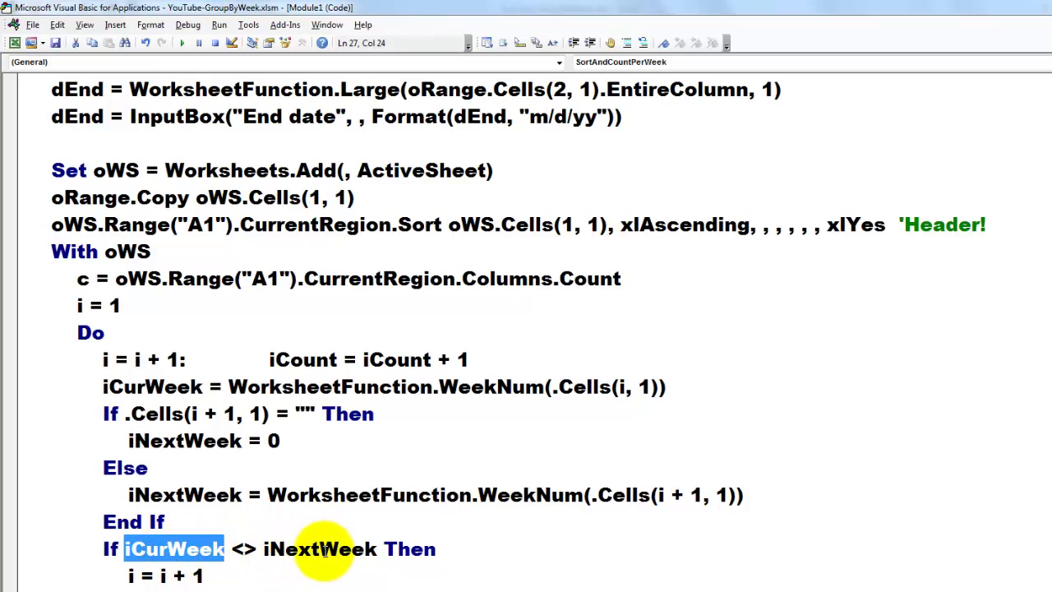
pyautogui.doubleClick(319, 549)
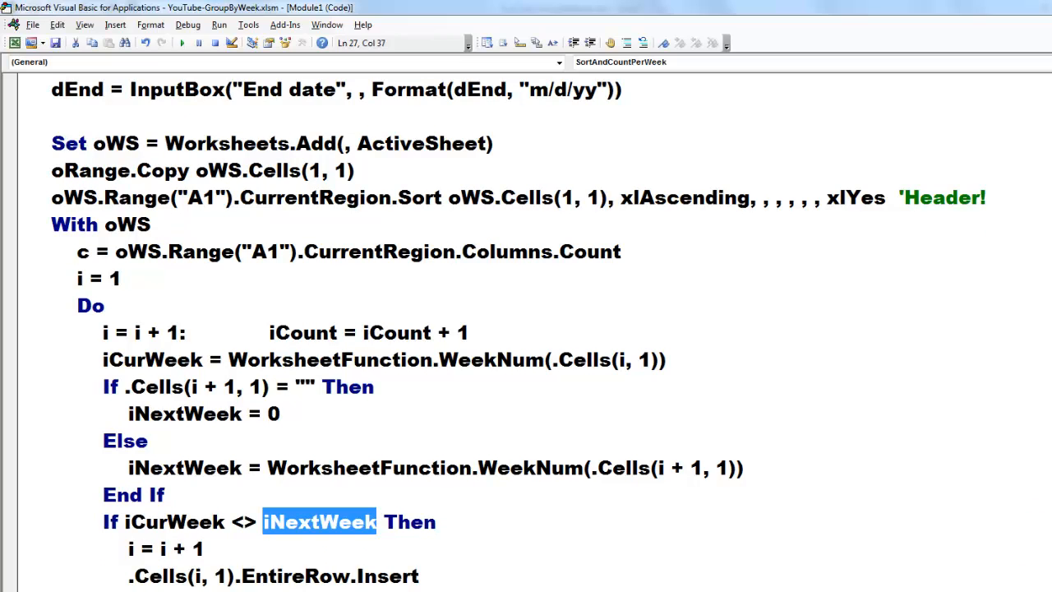
pyautogui.scroll(-3)
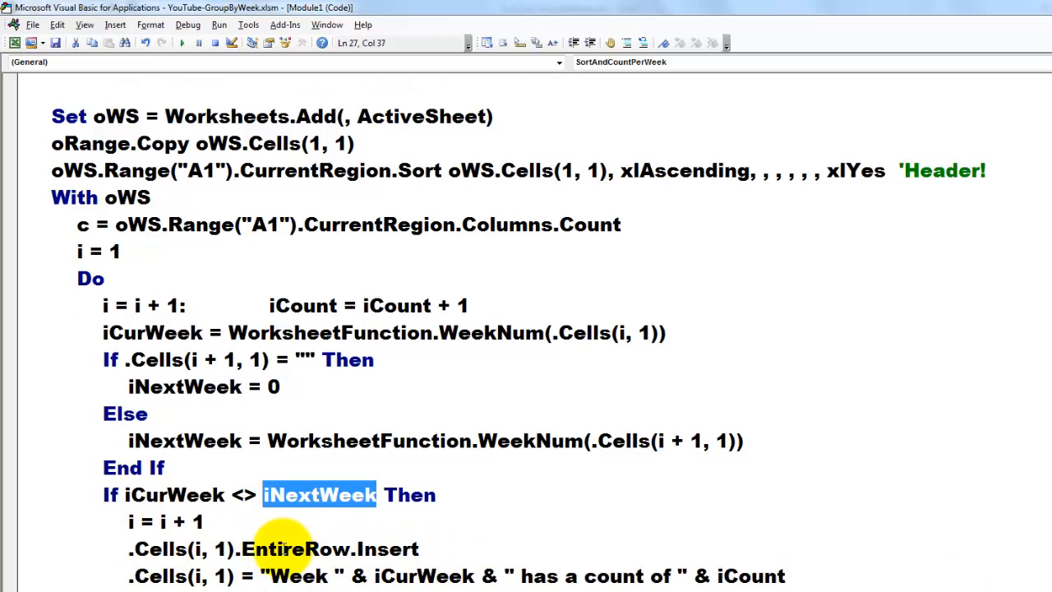
pyautogui.moveTo(310, 547)
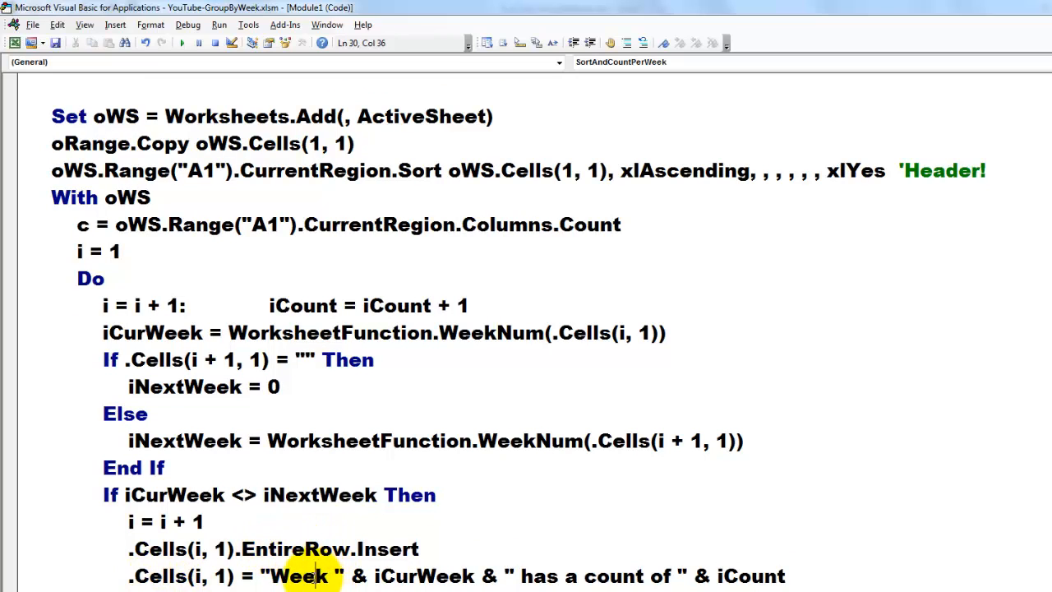
pyautogui.doubleClick(423, 575)
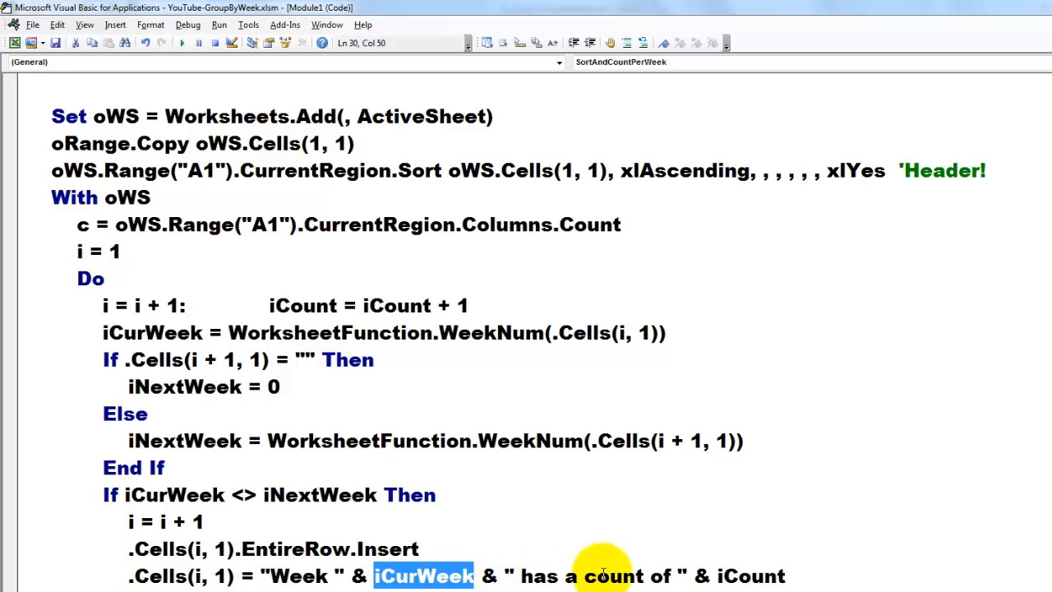
pyautogui.moveTo(752, 575)
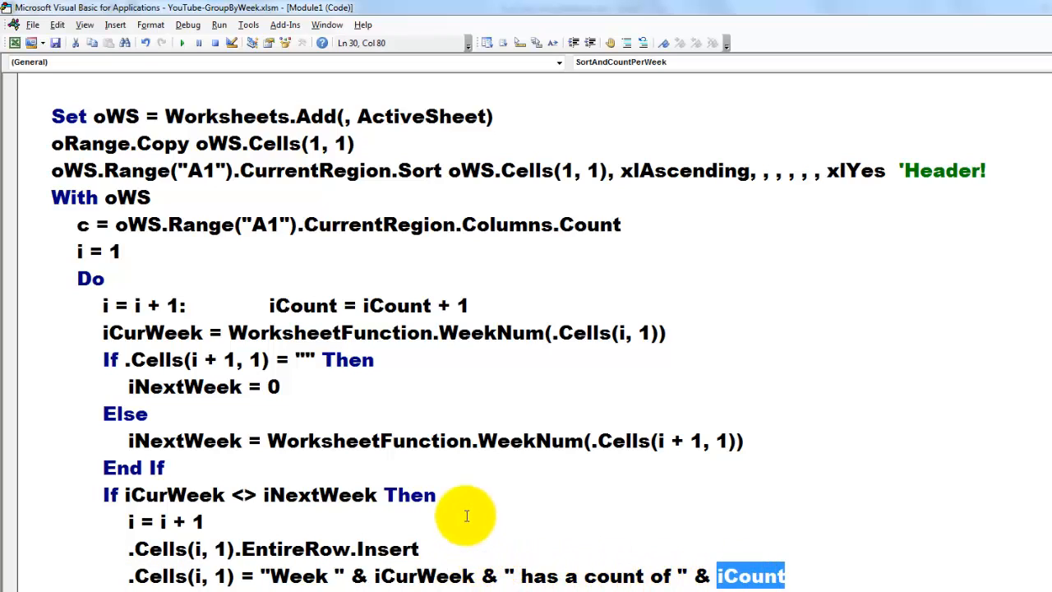
pyautogui.moveTo(398, 305)
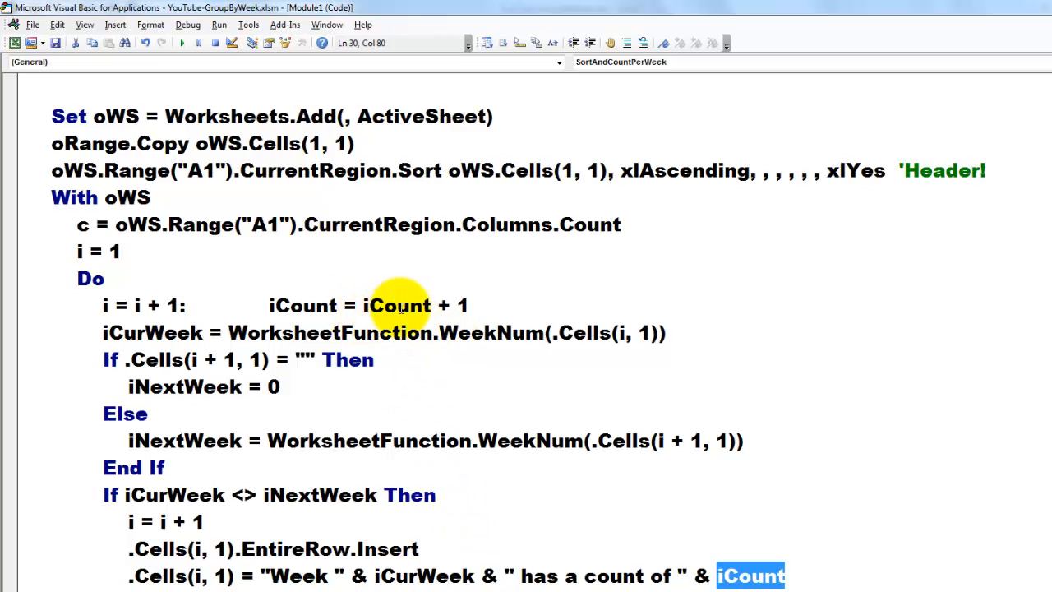
pyautogui.moveTo(443, 530)
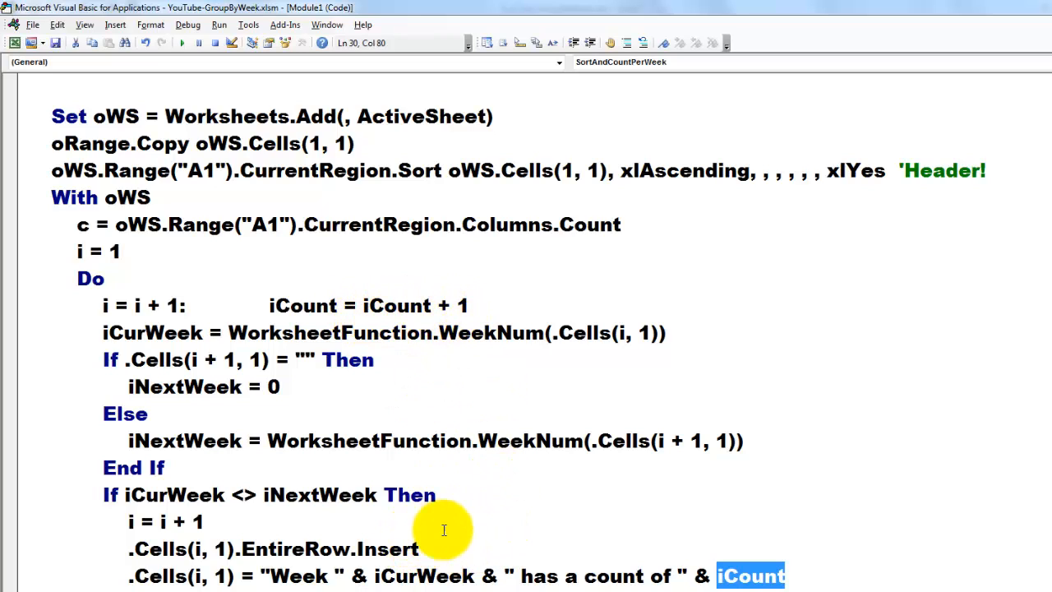
pyautogui.scroll(-3)
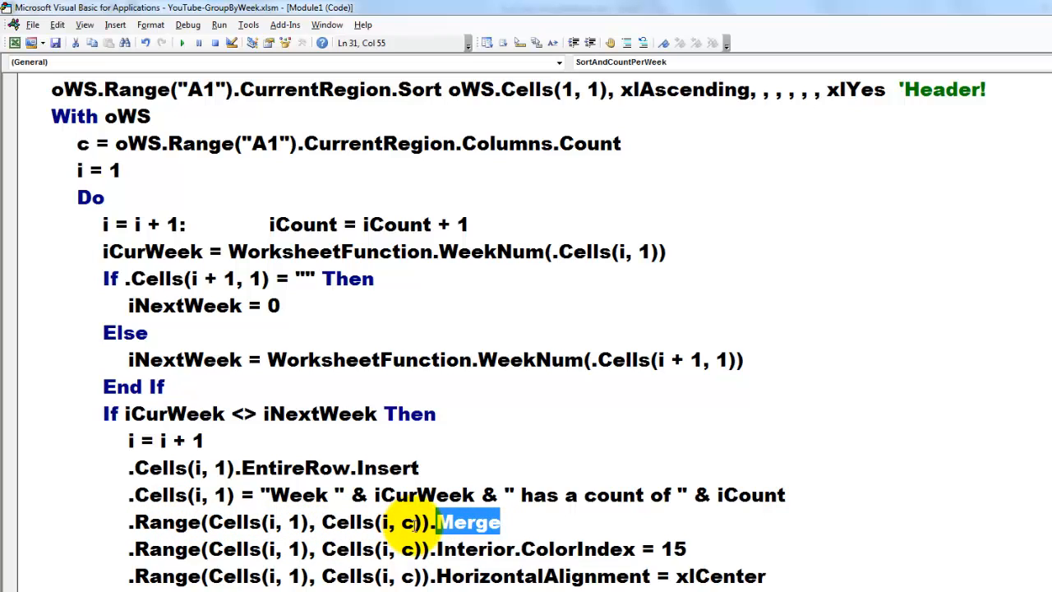
pyautogui.click(407, 522)
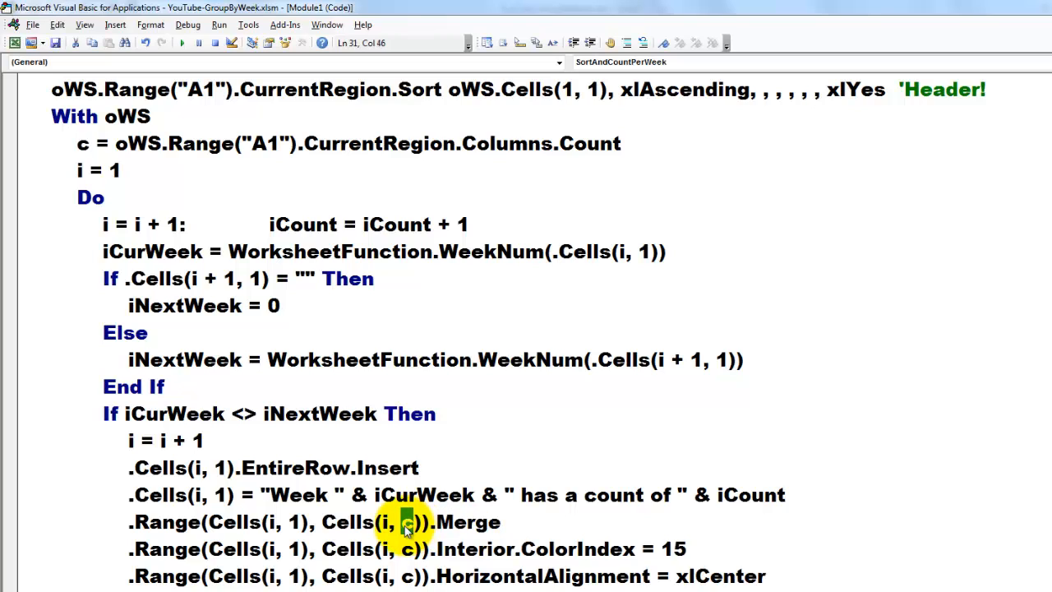
pyautogui.moveTo(21, 147)
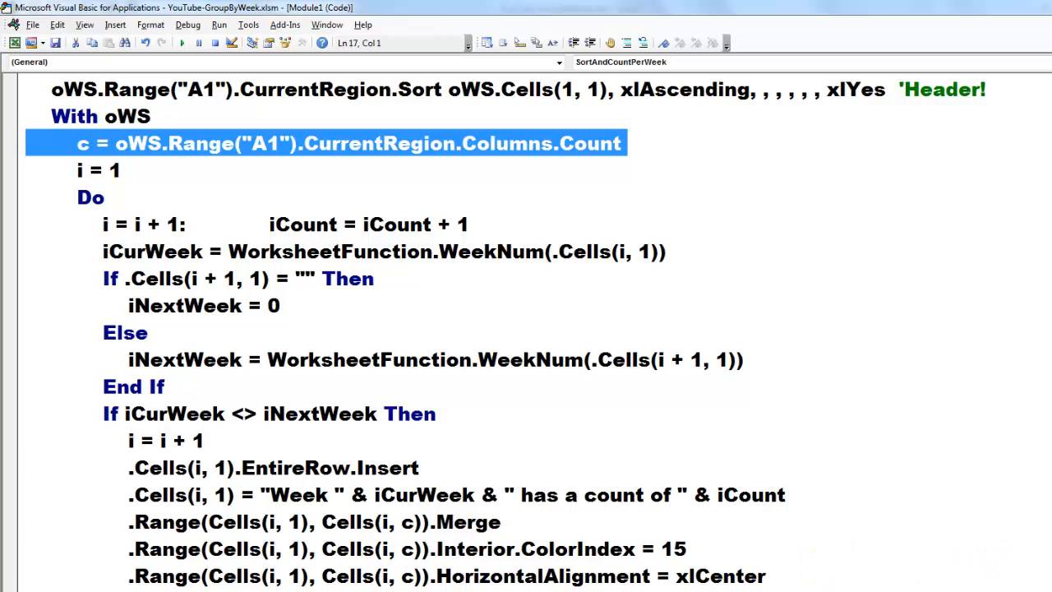
pyautogui.scroll(-3)
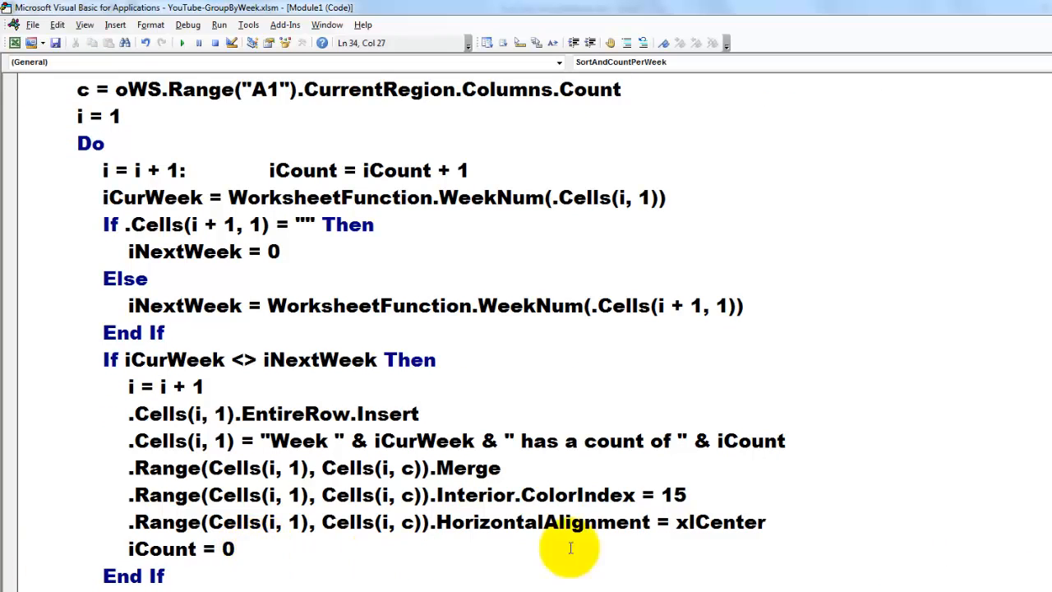
pyautogui.scroll(-3)
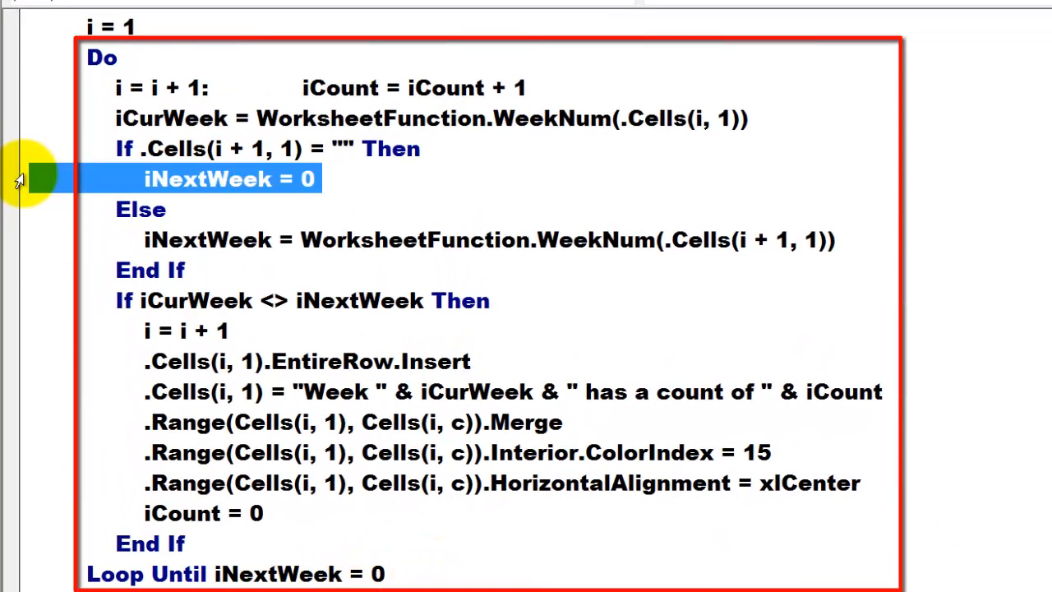
pyautogui.moveTo(1033, 510)
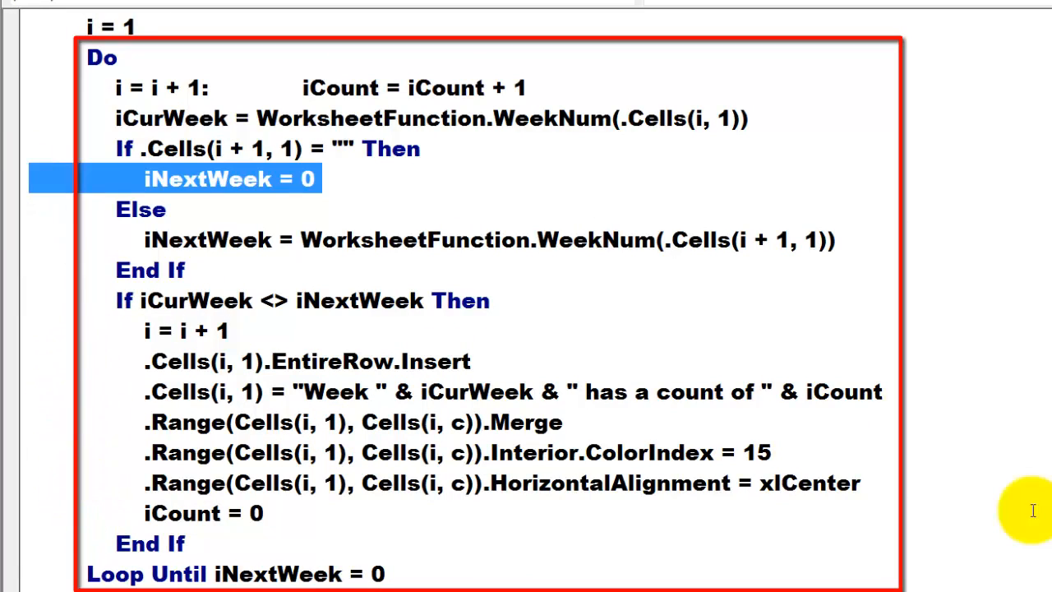
pyautogui.scroll(3)
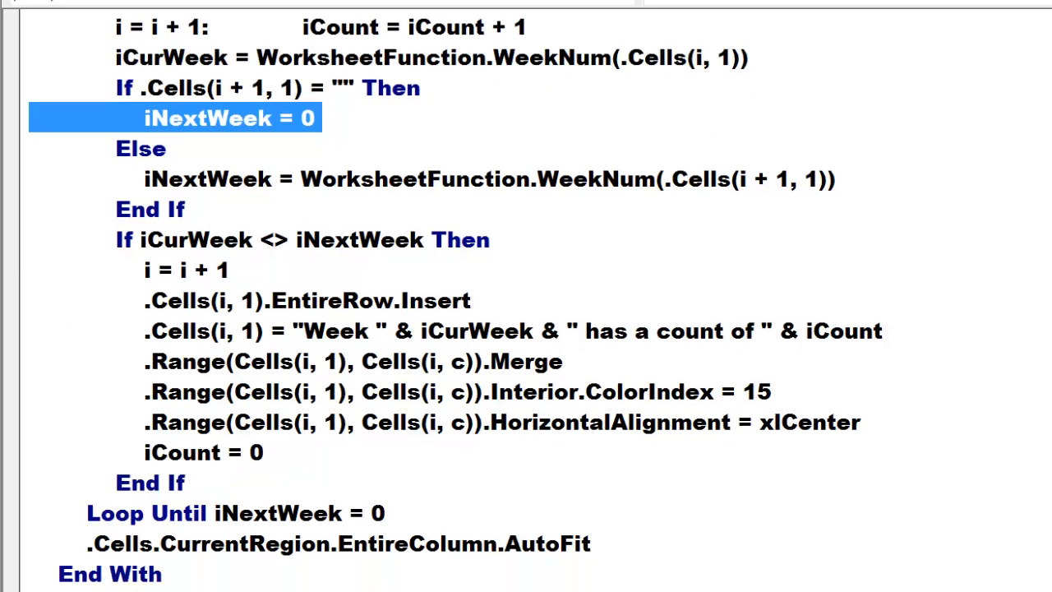
pyautogui.scroll(-3)
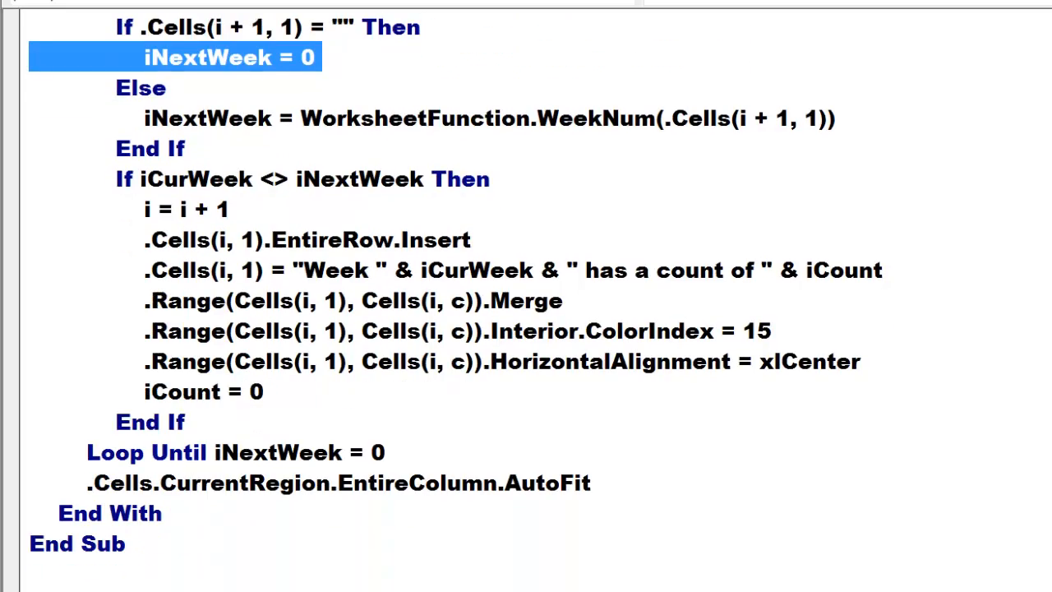
pyautogui.scroll(3)
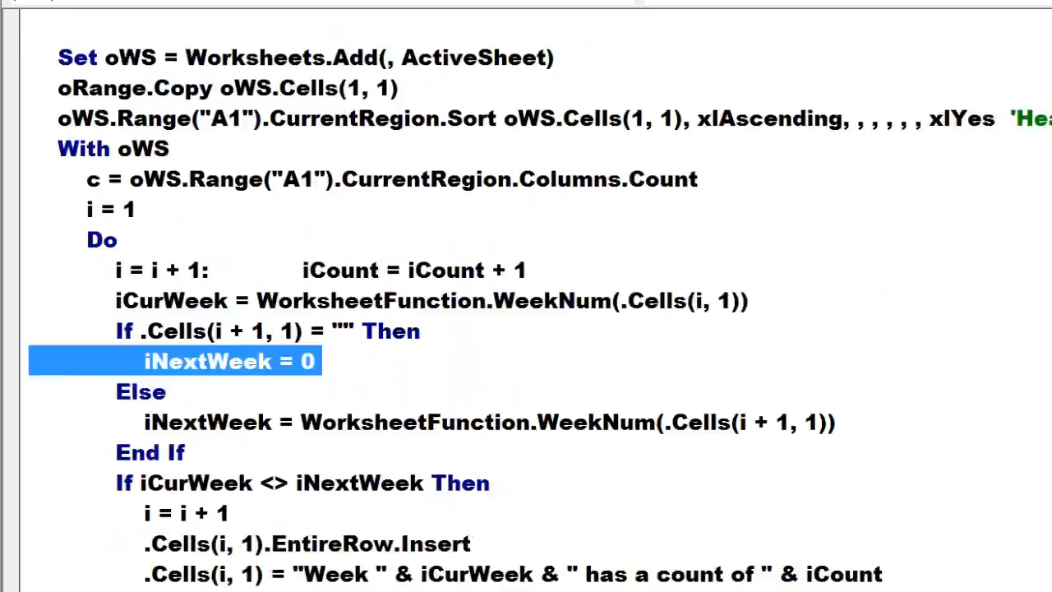
pyautogui.scroll(3)
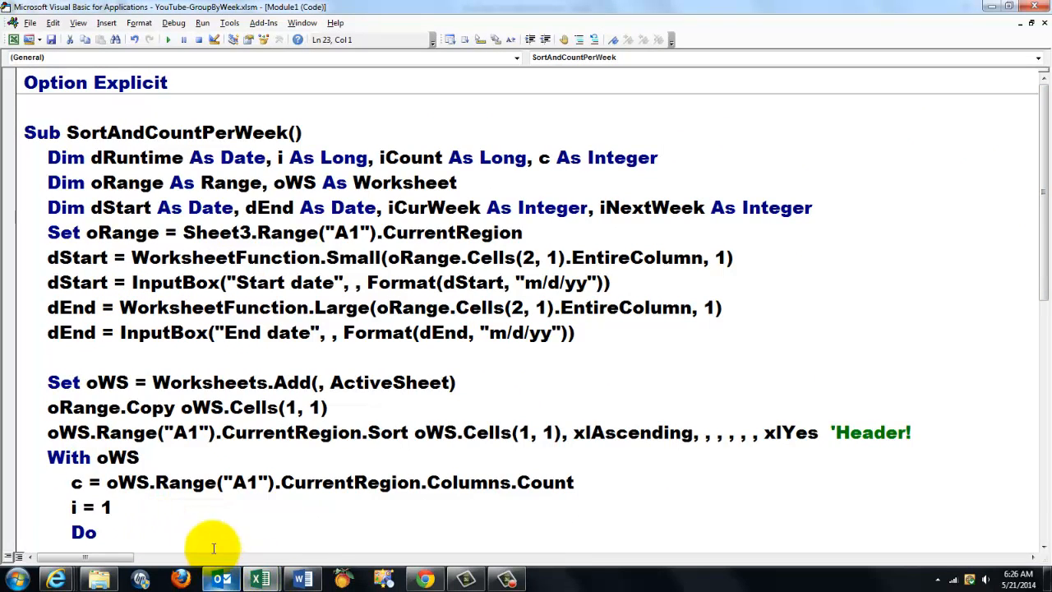
pyautogui.moveTo(261, 579)
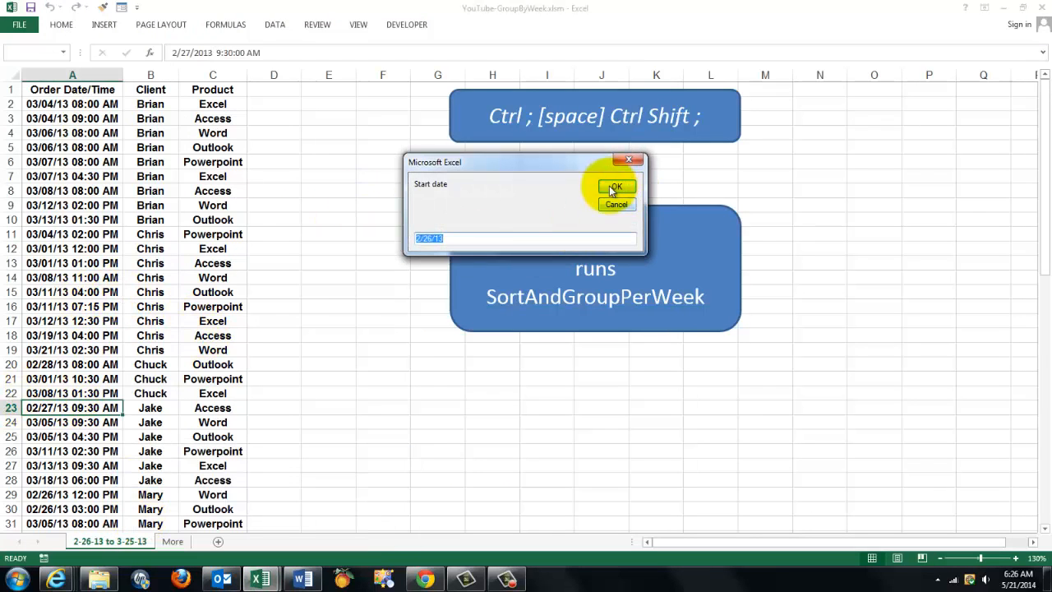
# Accept start date 2/26/13 and the end date, then scroll Sheet5's week counts.
pyautogui.click(615, 186)
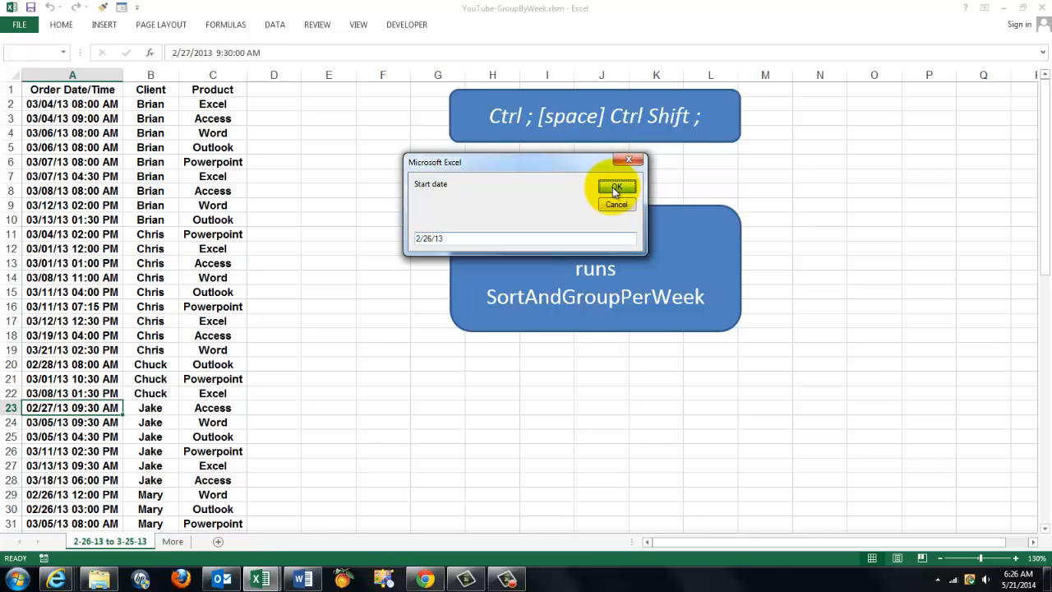
pyautogui.click(616, 188)
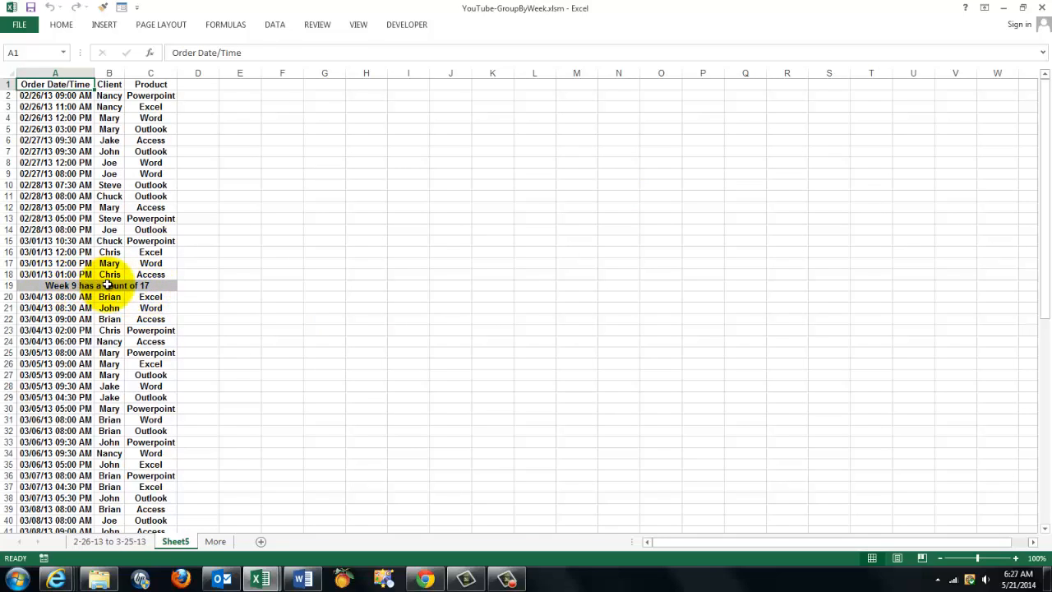
pyautogui.scroll(-3)
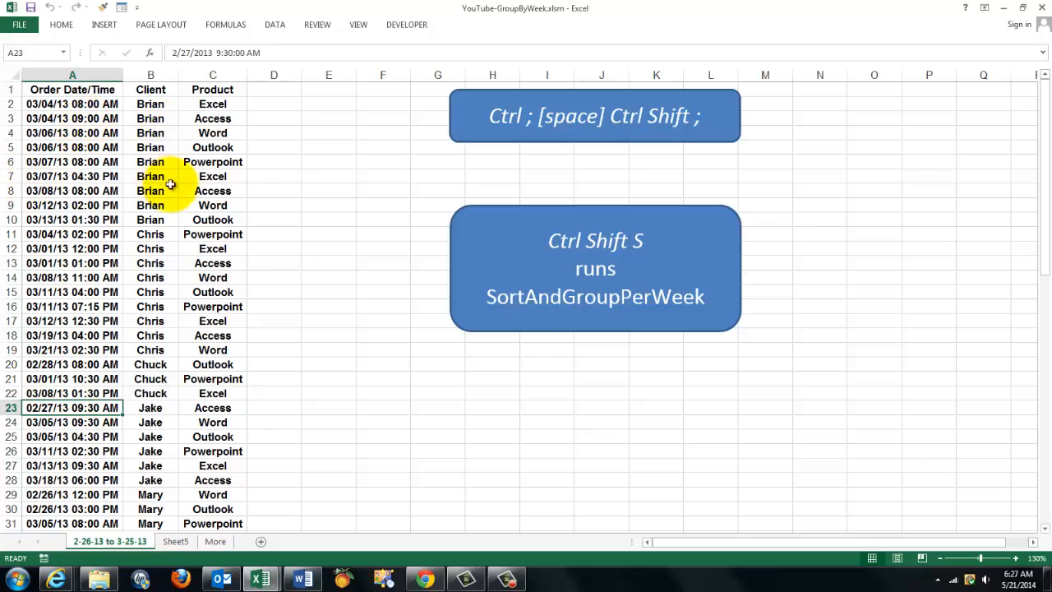
pyautogui.moveTo(492, 161)
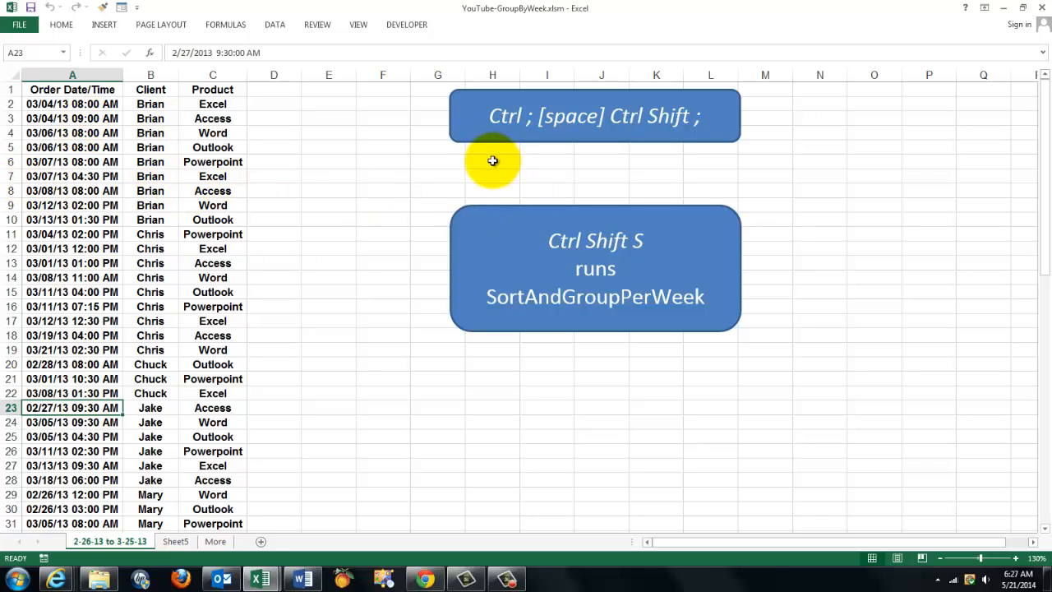
# Enter today's date, 5/21/2014, in a column H cell below the banner.
pyautogui.click(493, 161)
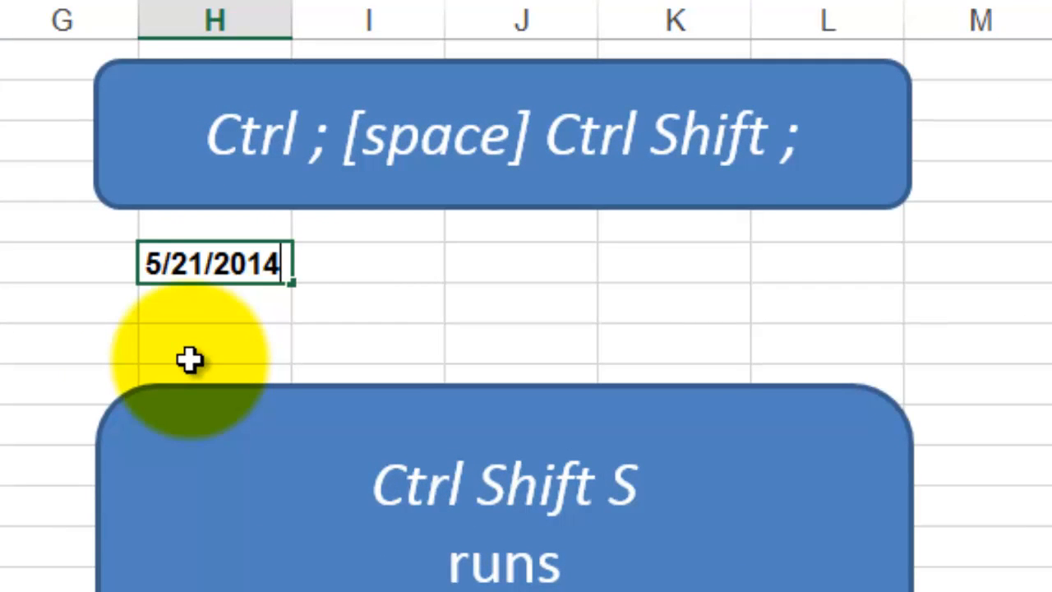
pyautogui.press('Return')
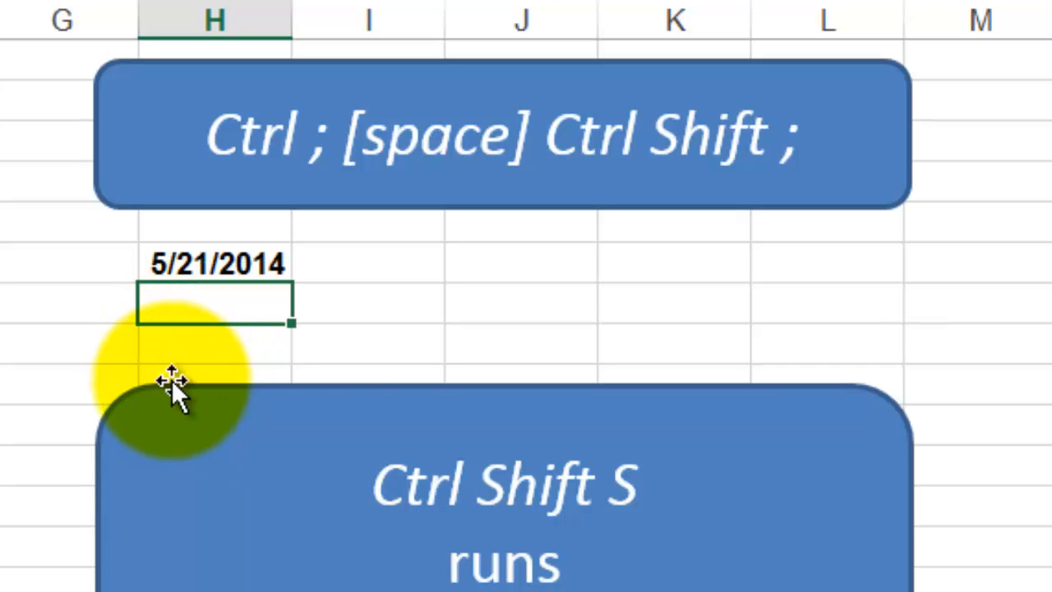
pyautogui.moveTo(175, 340)
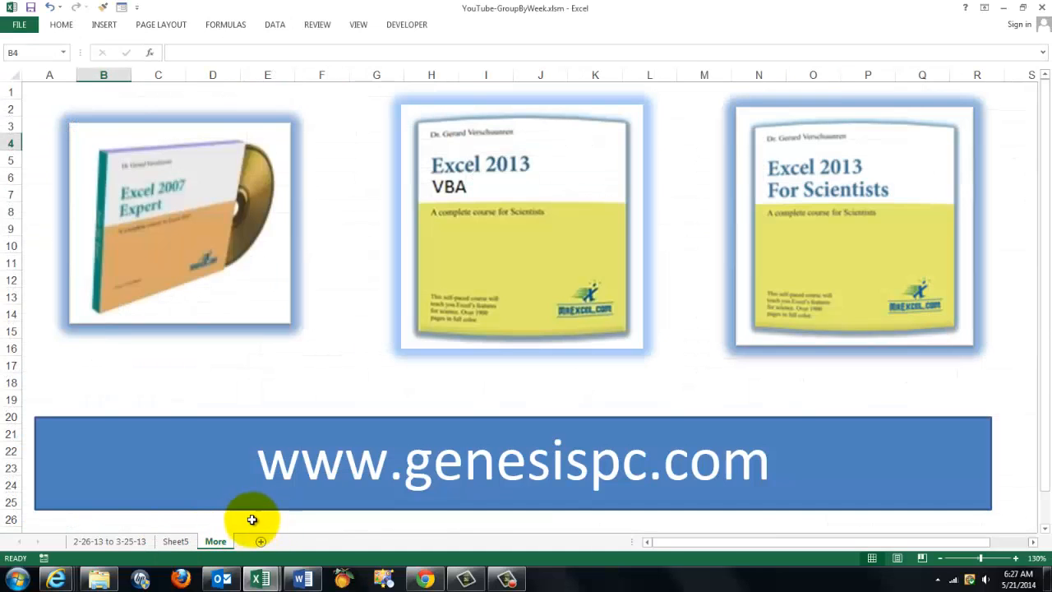
pyautogui.moveTo(272, 279)
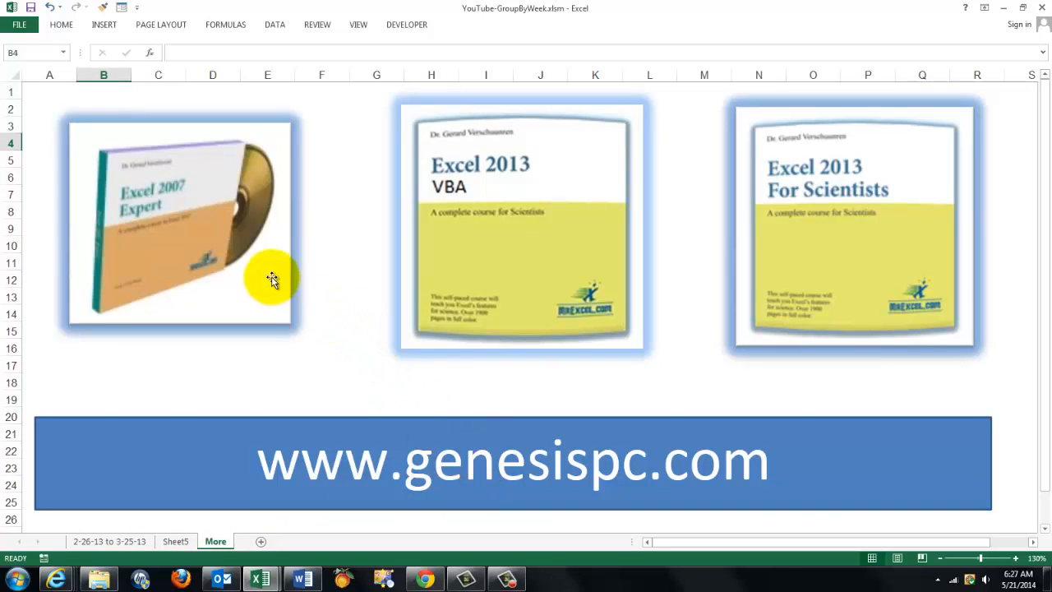
pyautogui.moveTo(846, 277)
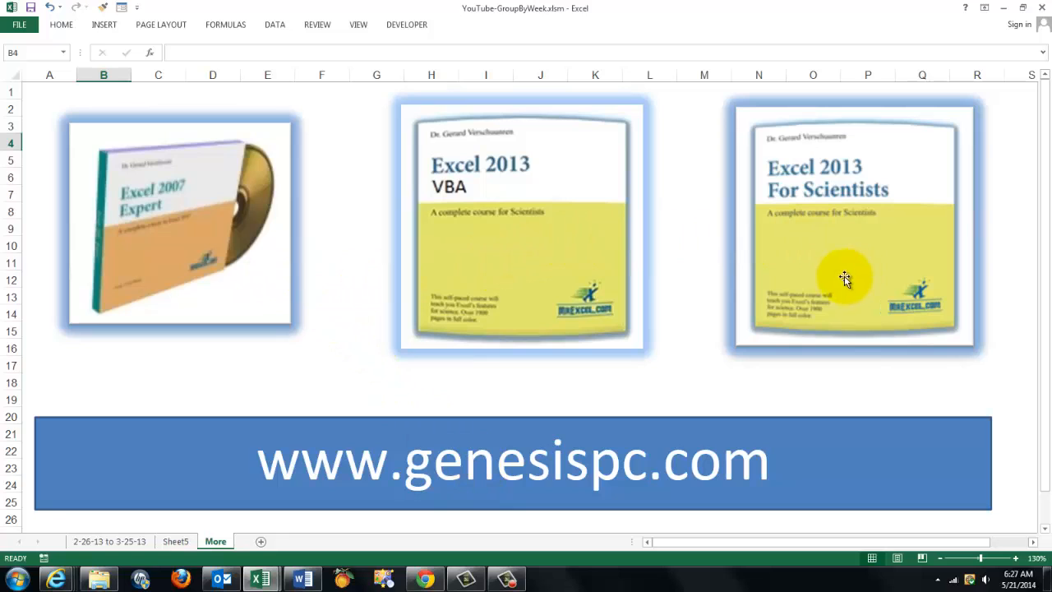
pyautogui.moveTo(547, 462)
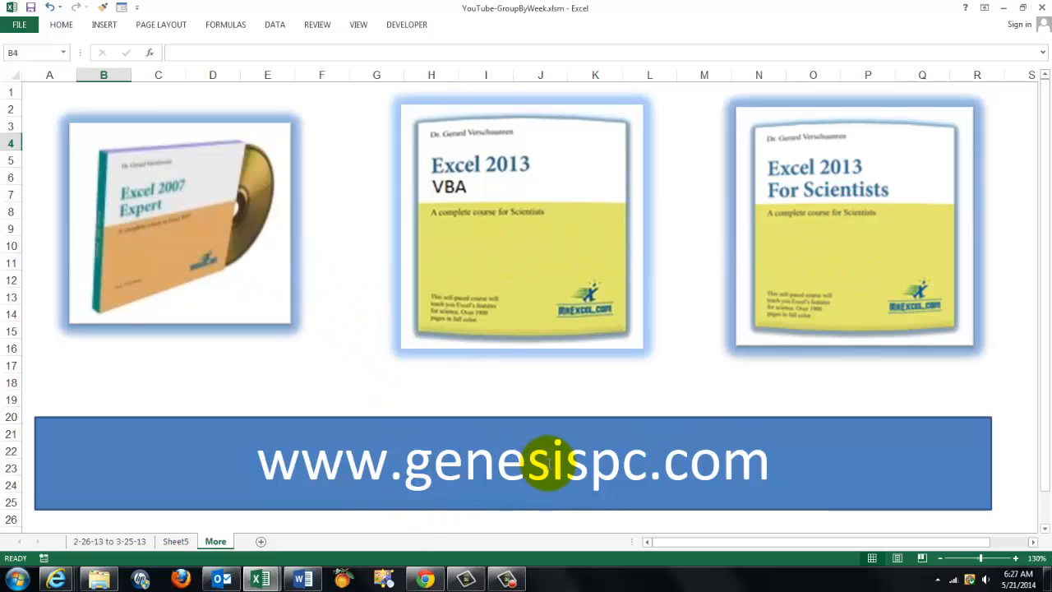
pyautogui.moveTo(610, 454)
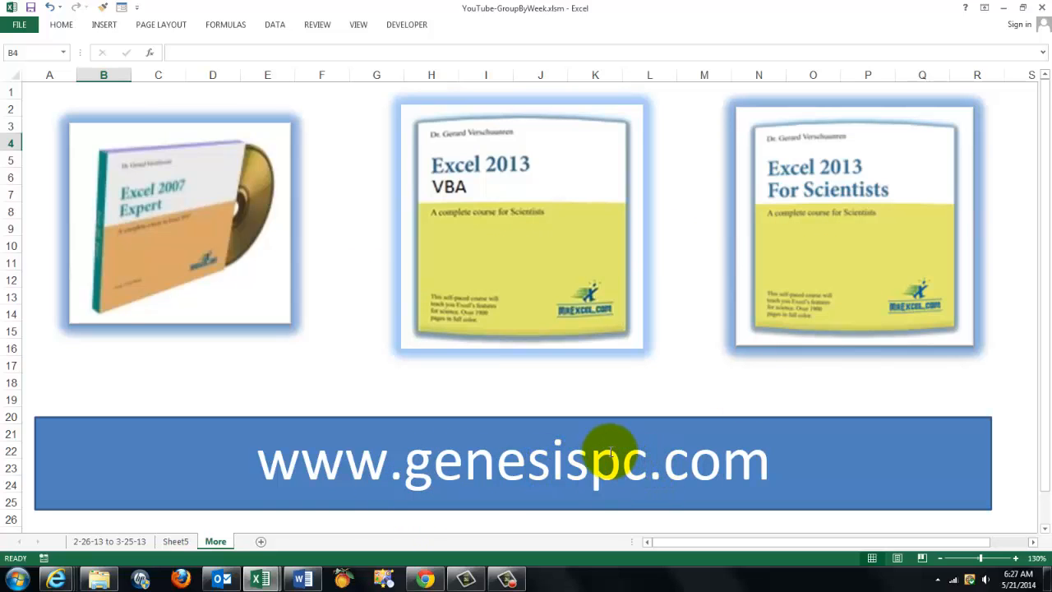